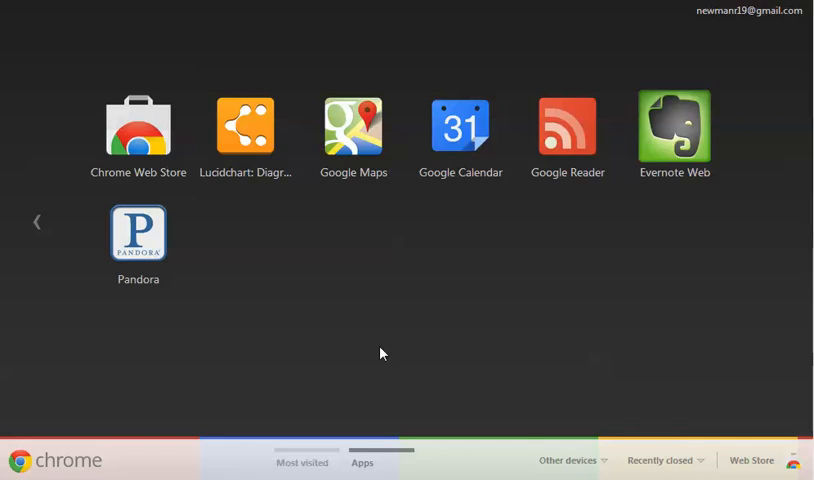
mouse_move(344, 300)
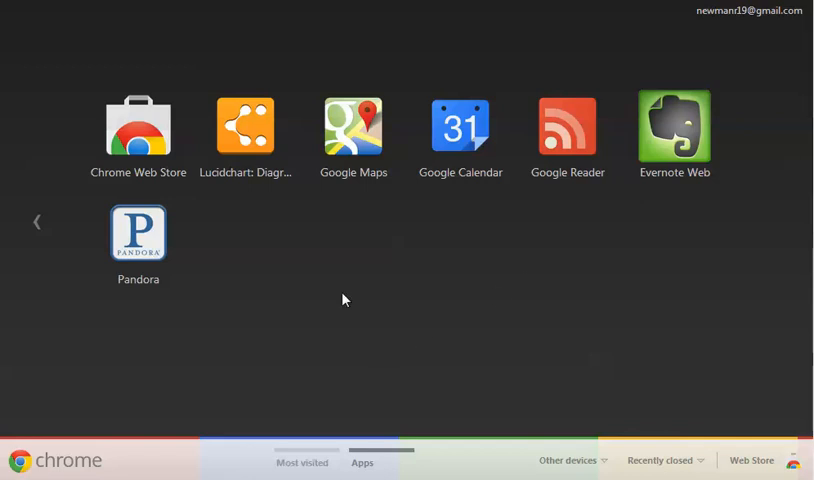
mouse_move(288, 316)
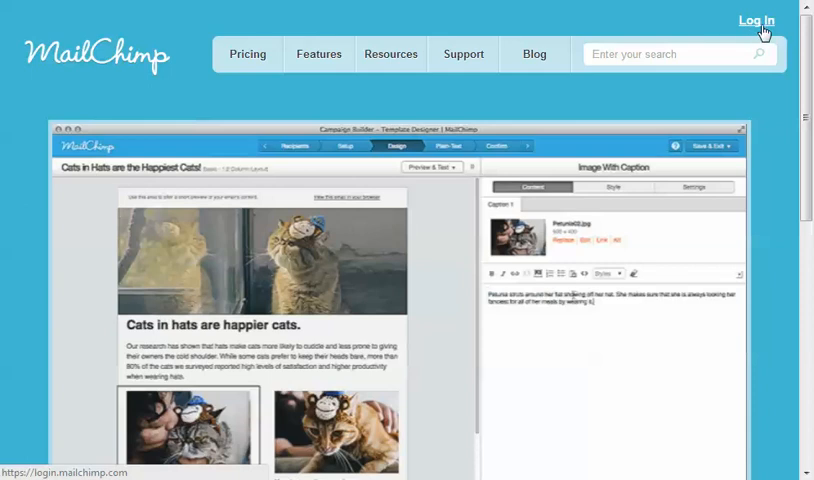
Step: Log in with the saved username, re-entering the password after the first attempt fails
left_click(756, 20)
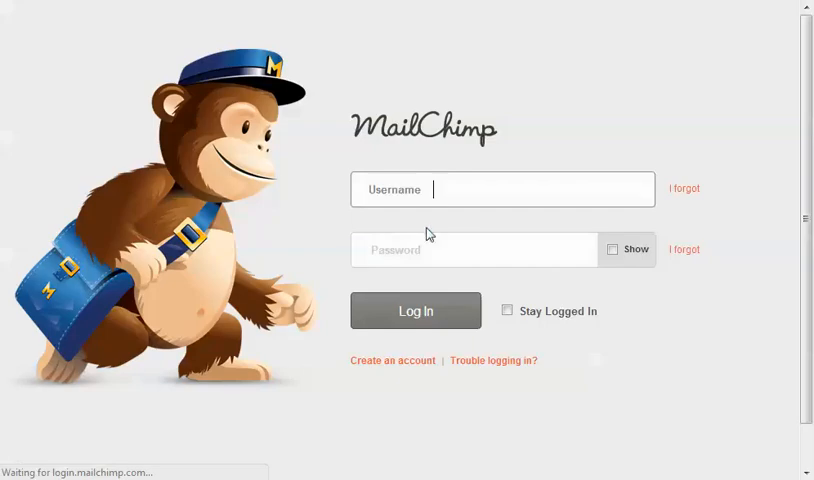
type("fastlaner")
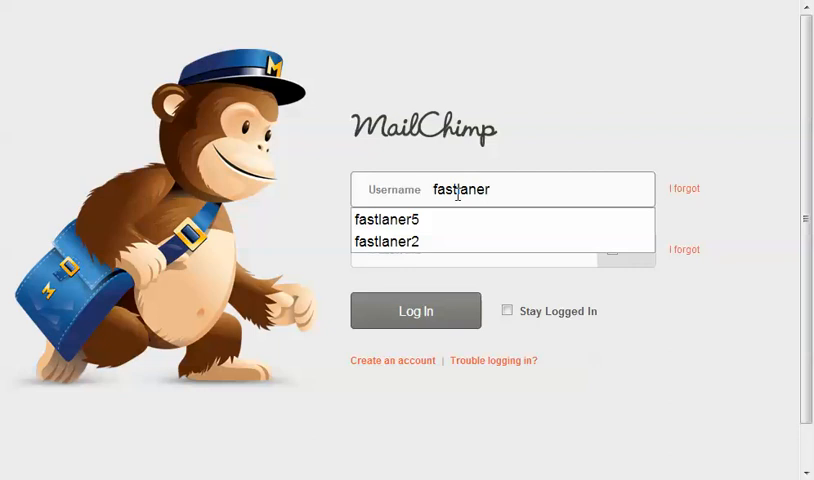
left_click(384, 218)
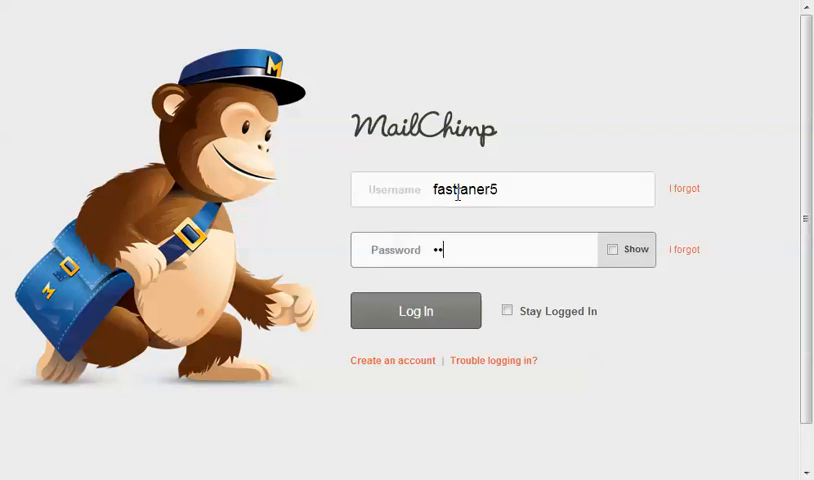
type("password")
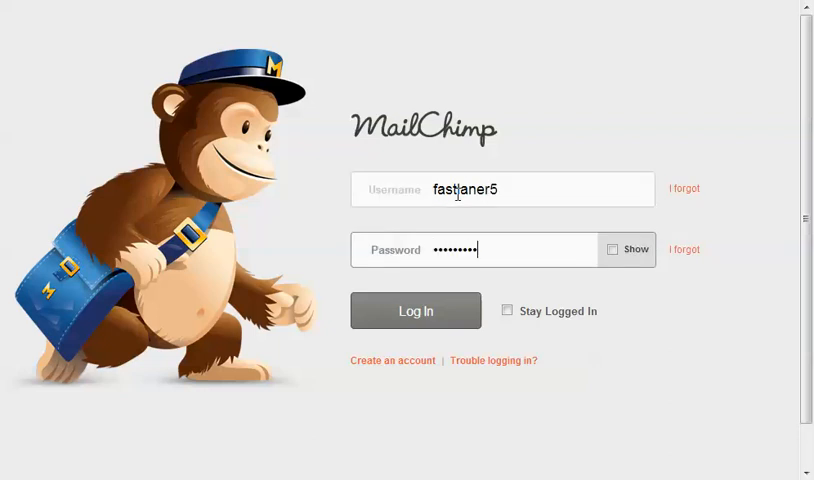
left_click(416, 310)
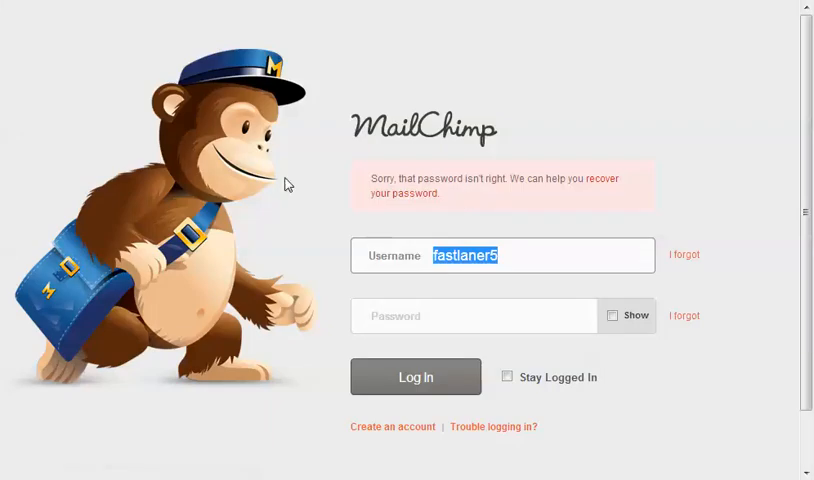
left_click(474, 316)
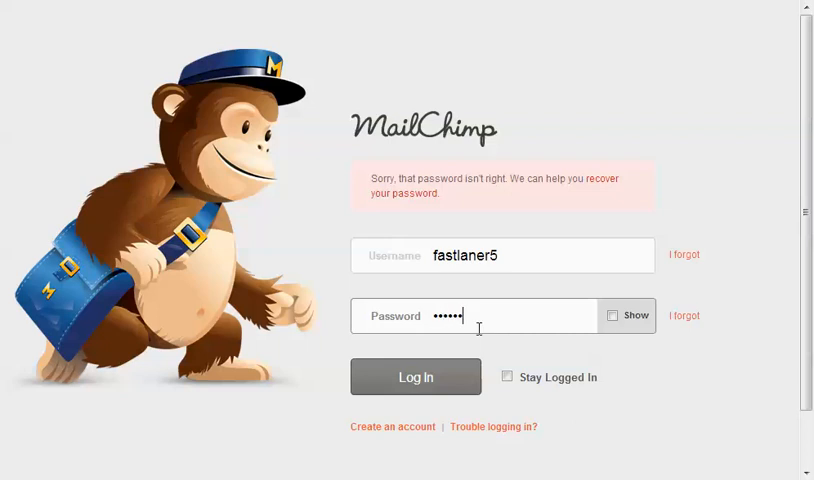
left_click(416, 376)
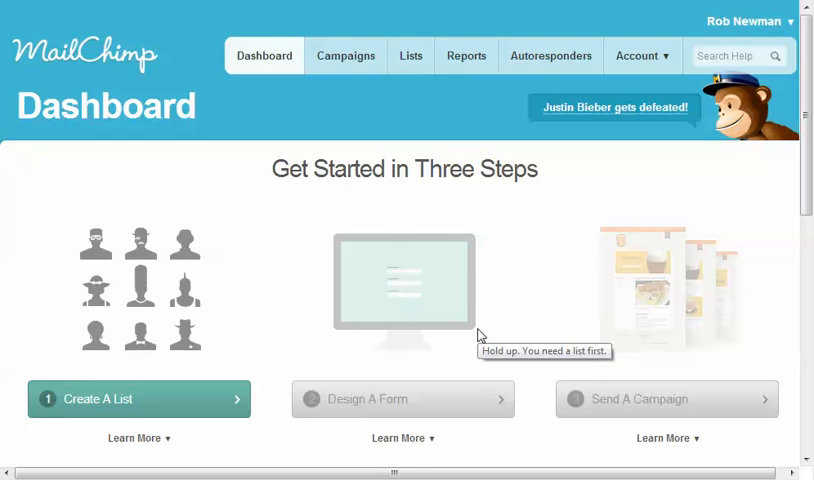
mouse_move(408, 196)
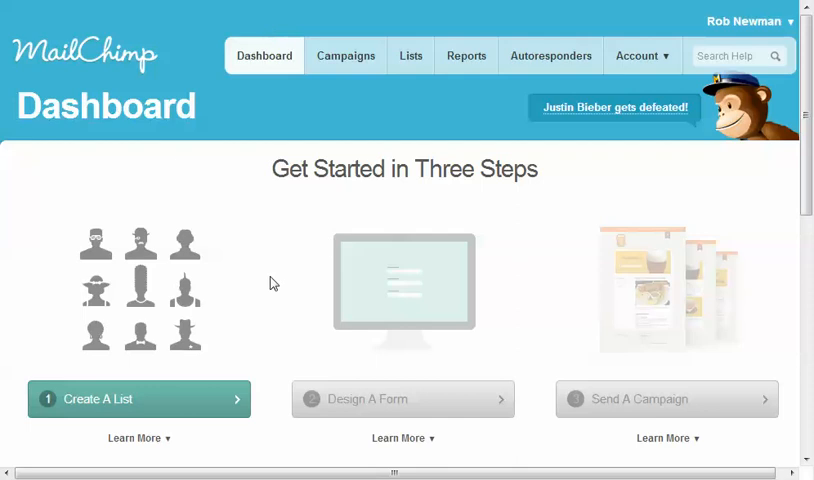
mouse_move(388, 312)
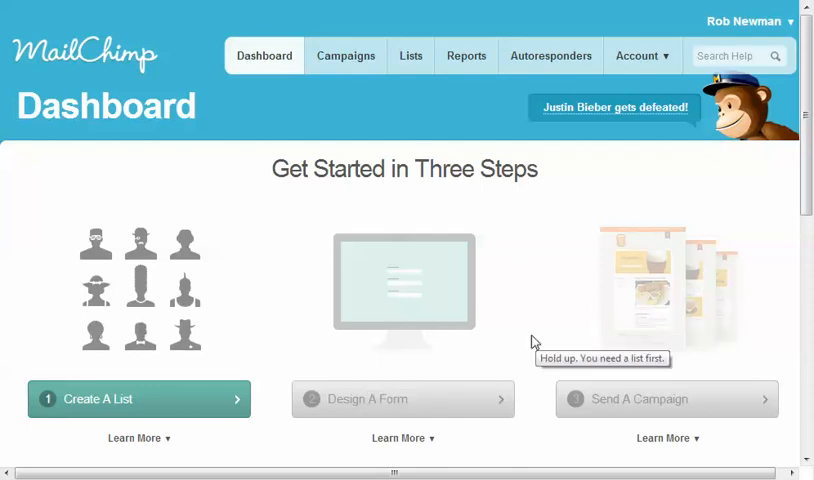
mouse_move(588, 256)
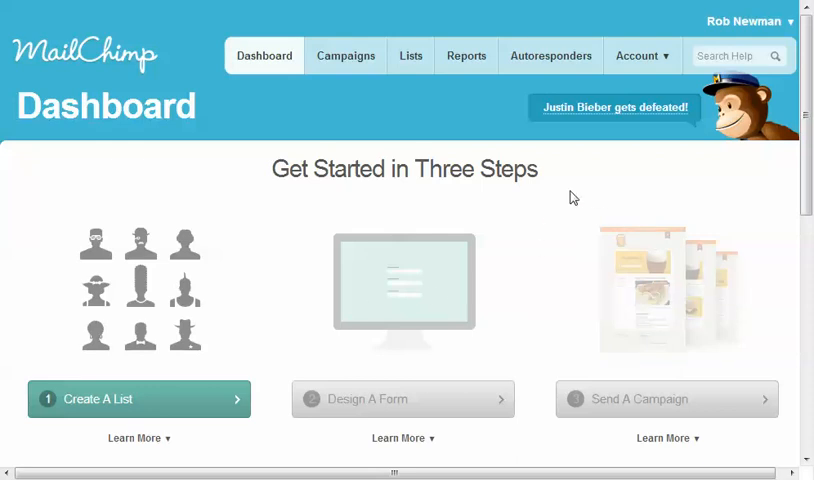
mouse_move(292, 140)
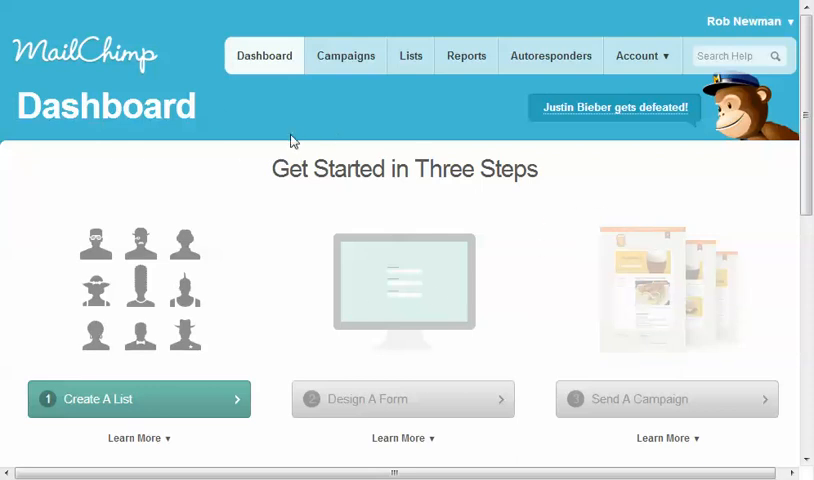
mouse_move(372, 204)
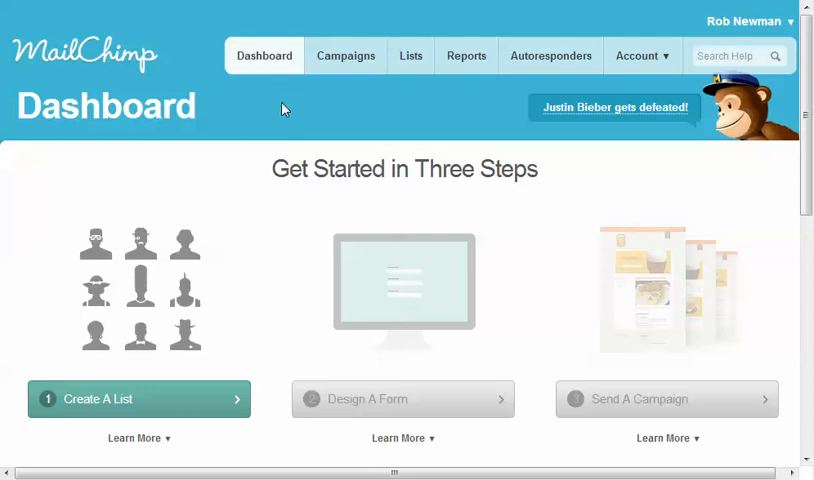
mouse_move(252, 120)
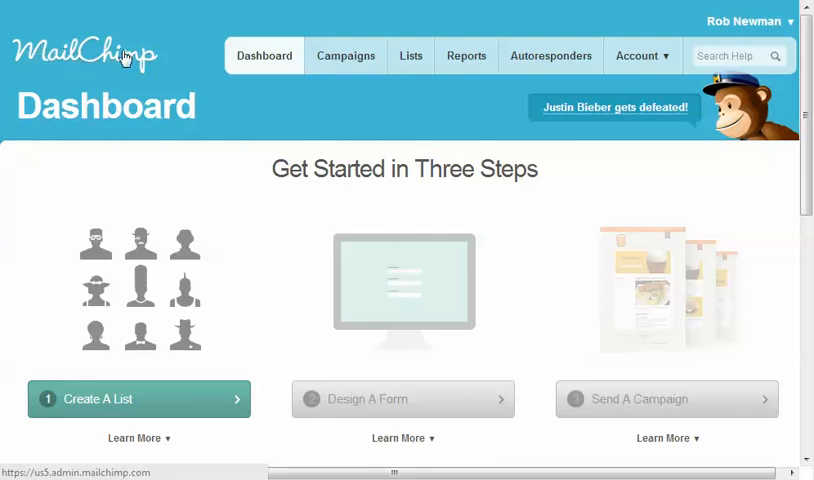
mouse_move(520, 118)
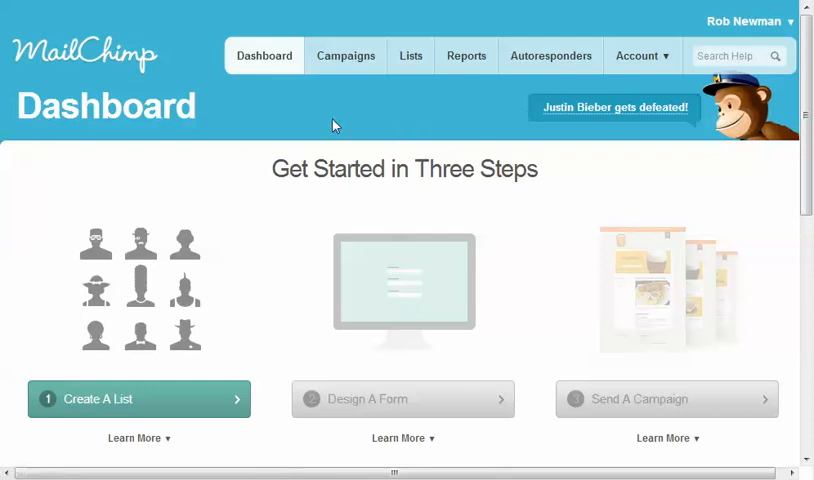
Step: Go to the Lists page, which shows no lists created yet
left_click(410, 56)
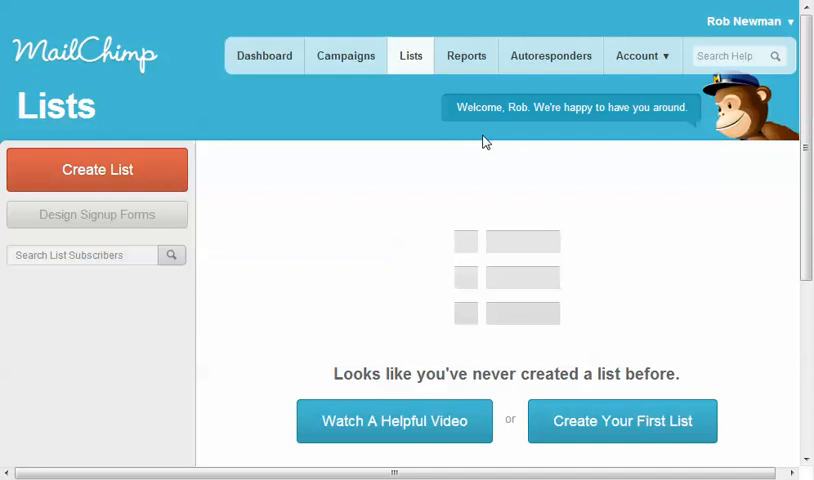
mouse_move(296, 152)
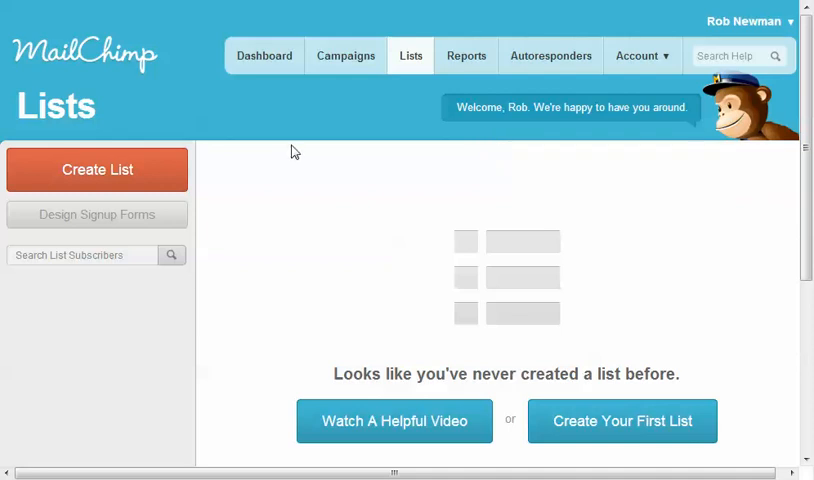
mouse_move(322, 220)
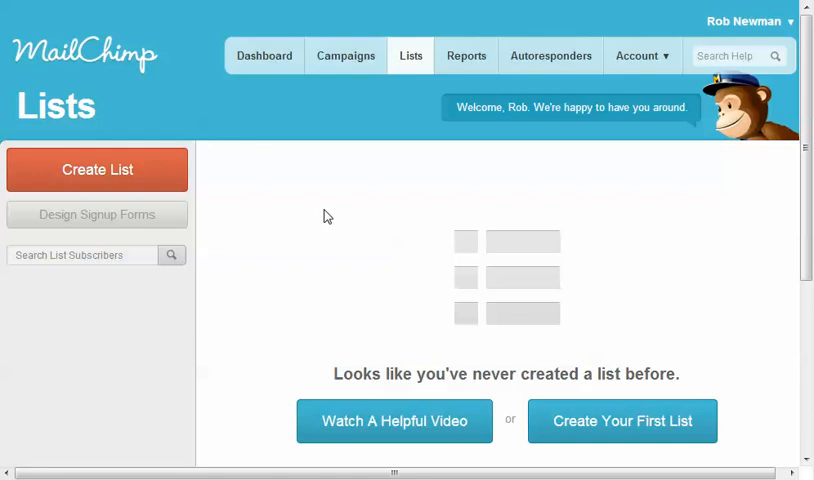
mouse_move(324, 212)
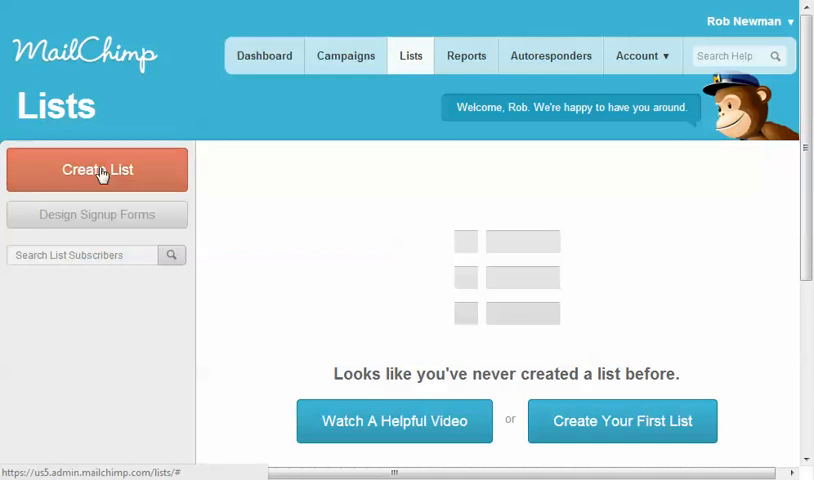
mouse_move(136, 316)
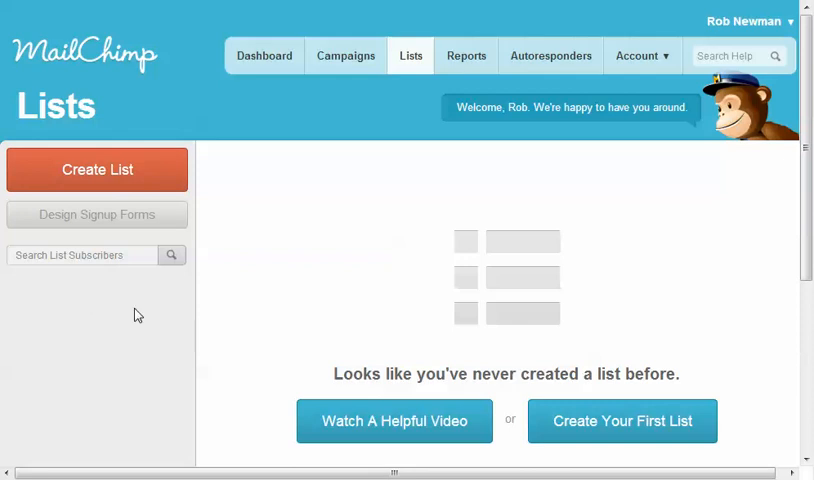
mouse_move(588, 240)
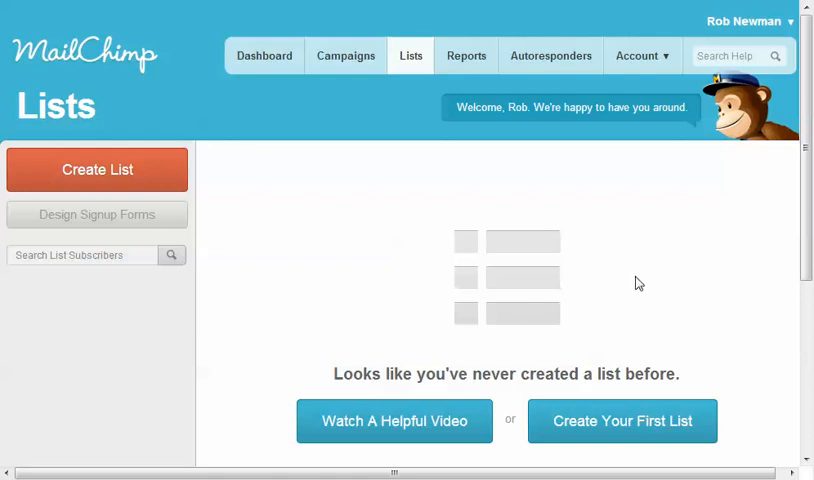
mouse_move(648, 278)
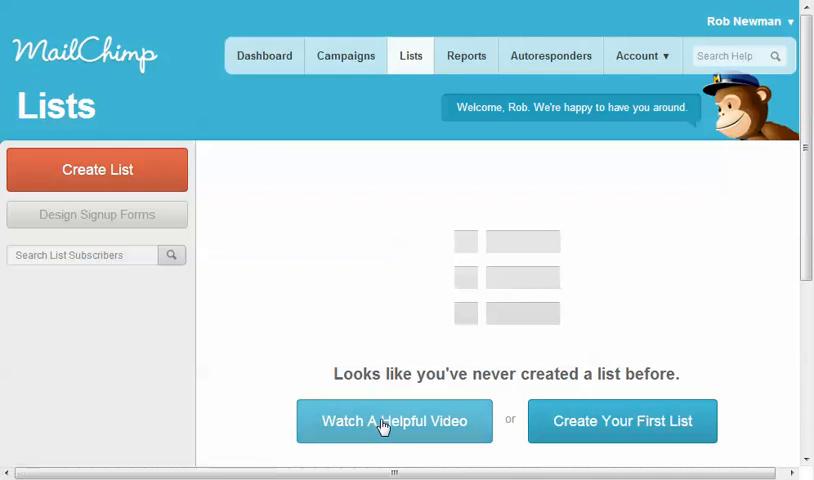
mouse_move(664, 352)
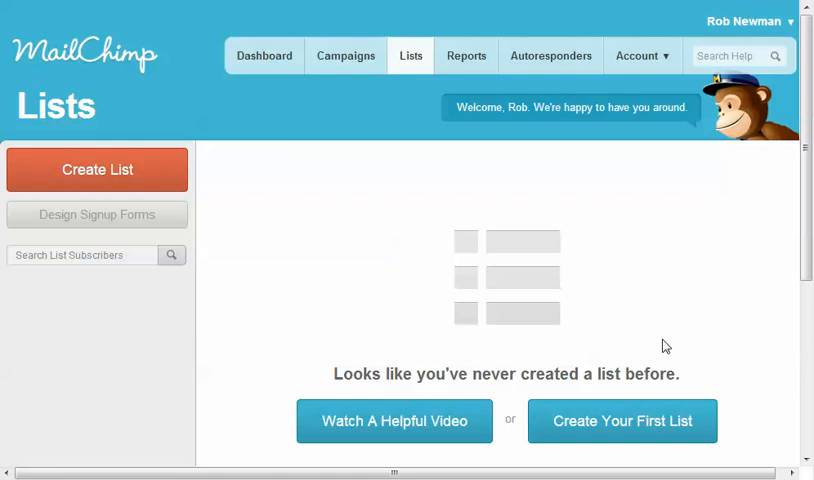
Step: Start a new list and name it 'Fast Lane'
left_click(622, 420)
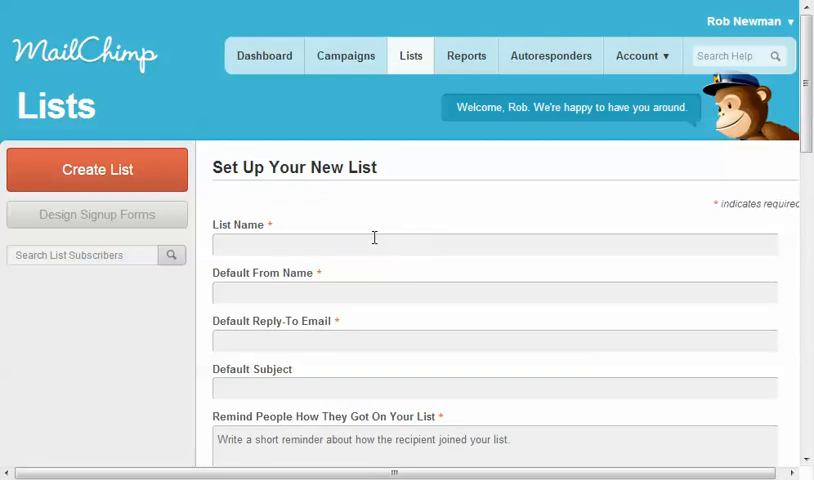
mouse_move(264, 240)
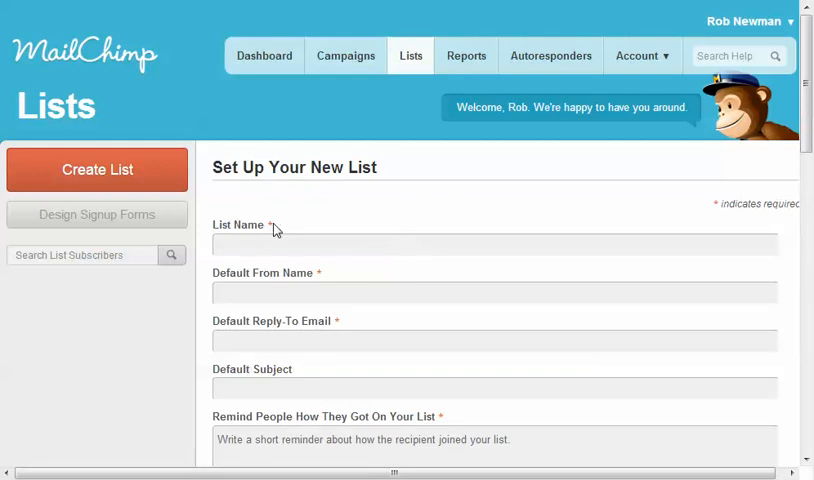
mouse_move(716, 216)
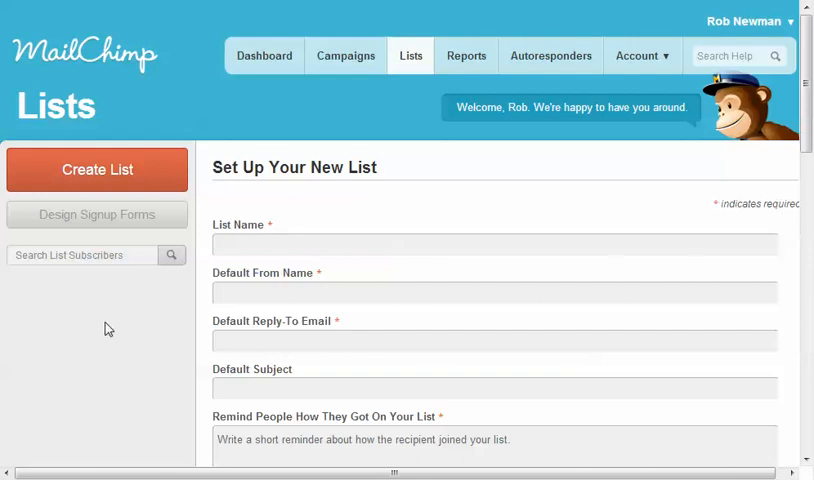
left_click(494, 244)
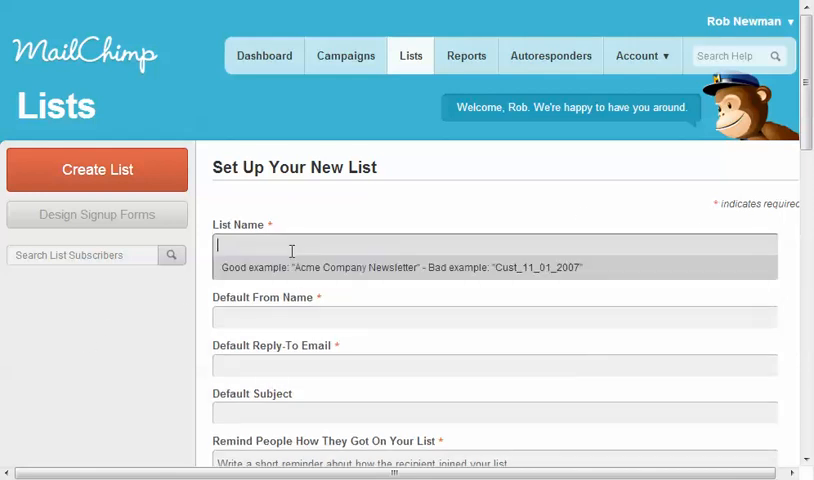
type("Fast Lane")
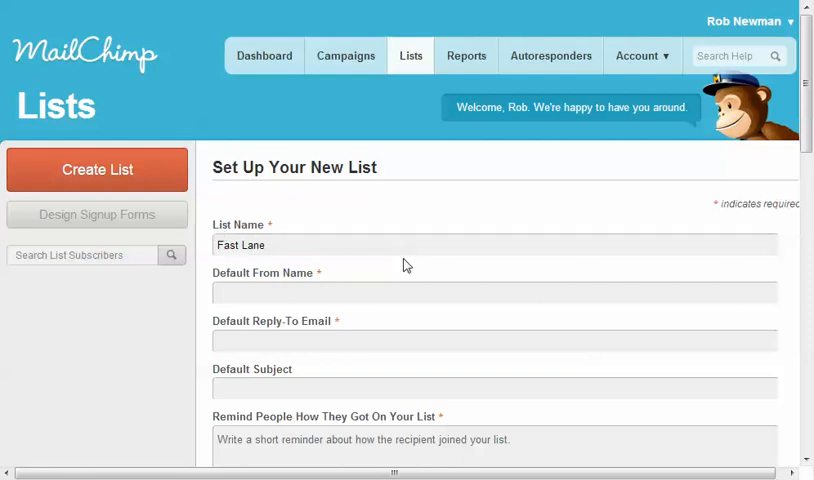
mouse_move(388, 250)
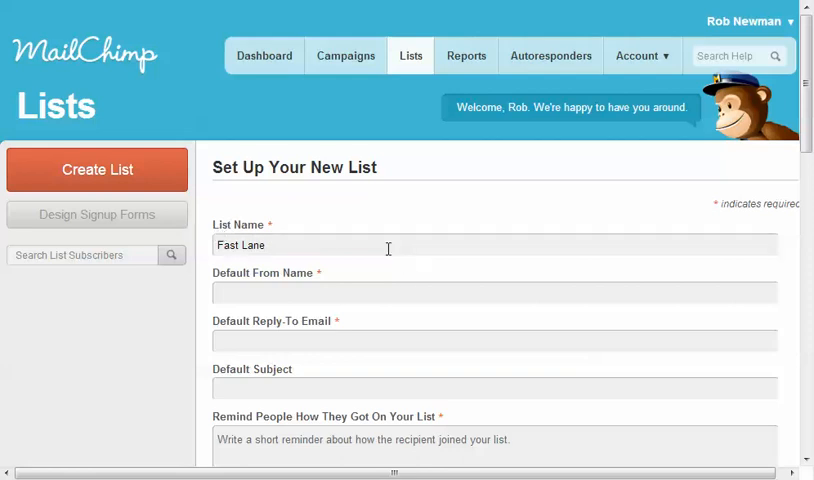
mouse_move(400, 246)
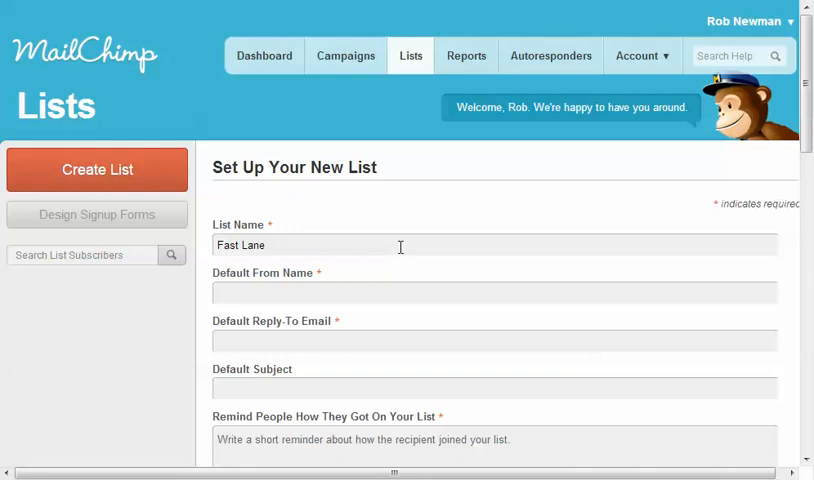
mouse_move(320, 246)
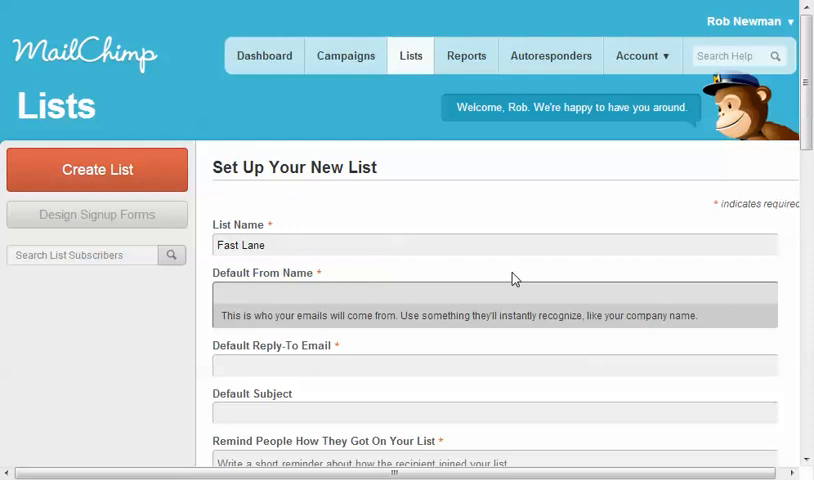
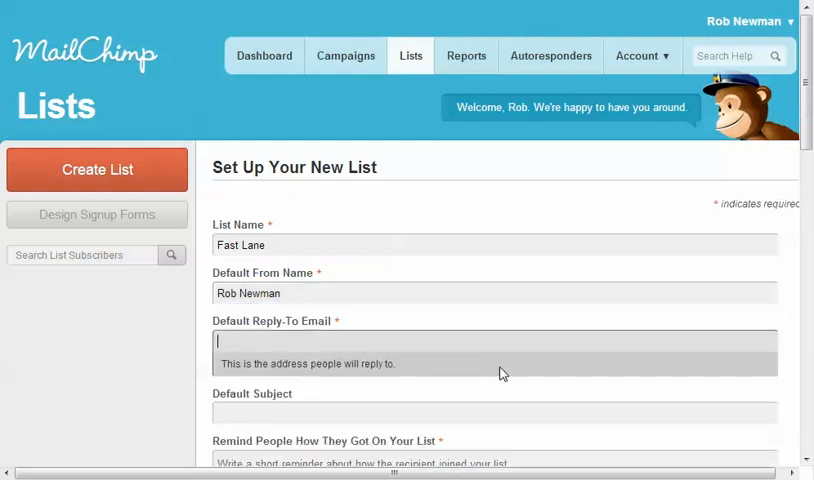
type("m")
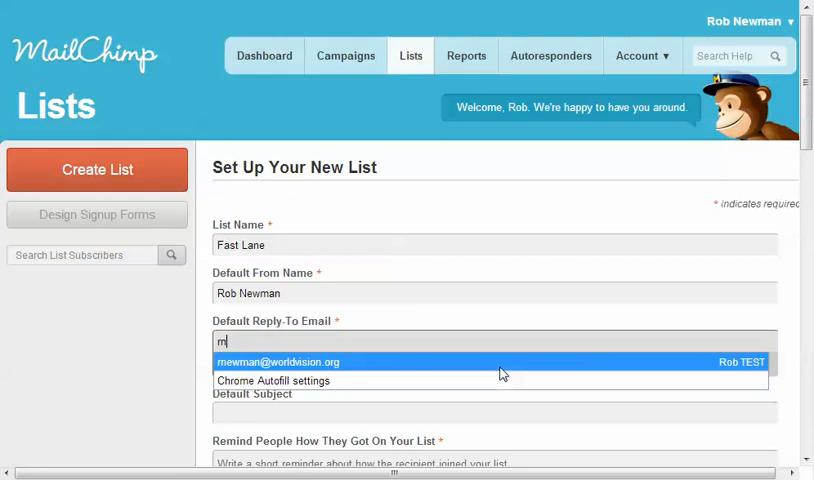
left_click(272, 360)
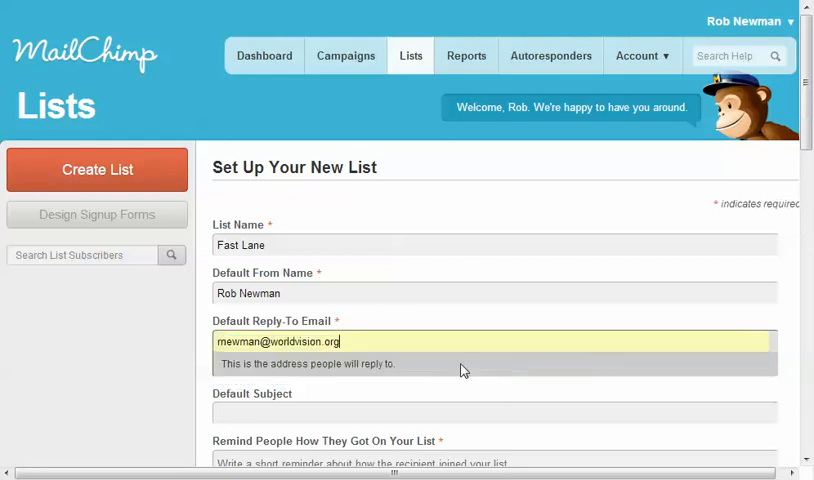
scroll("down", 3)
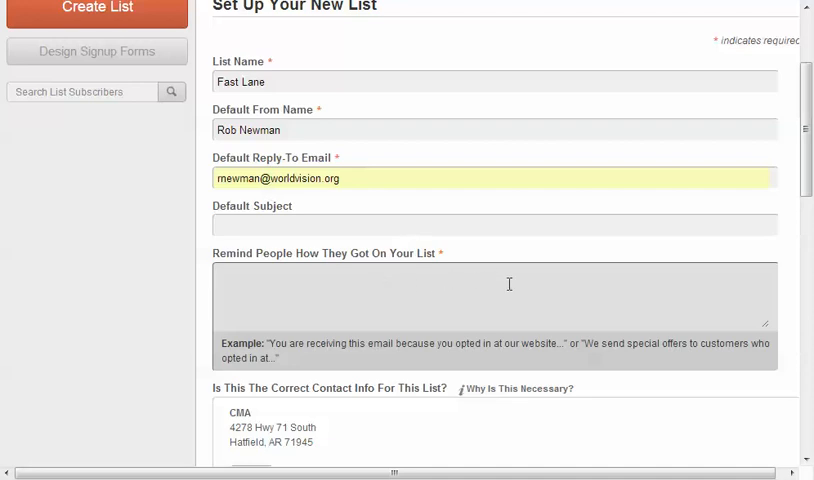
scroll("down", 3)
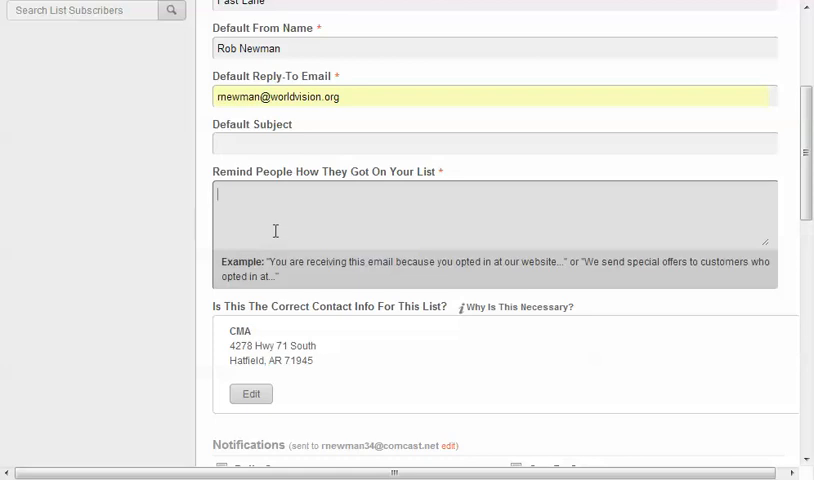
Step: Write the reminder 'You are receiving this email because you expressed in...', fixing 'receiving' via spelling suggestion
type("You are recieving this")
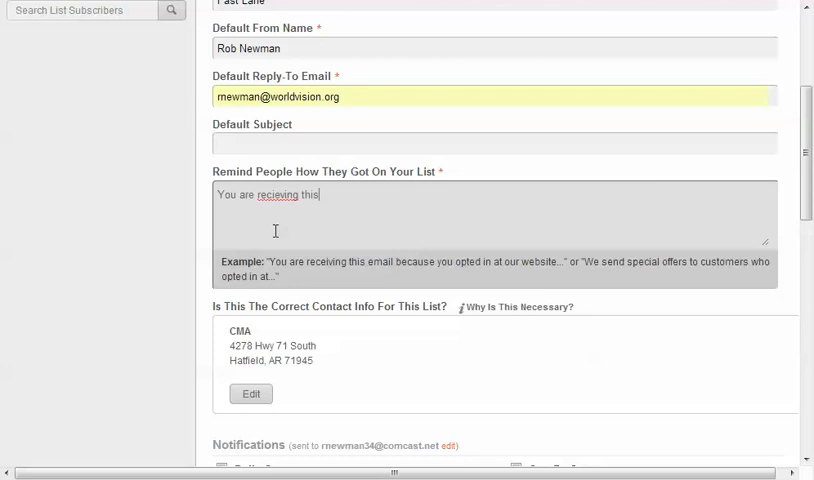
right_click(280, 194)
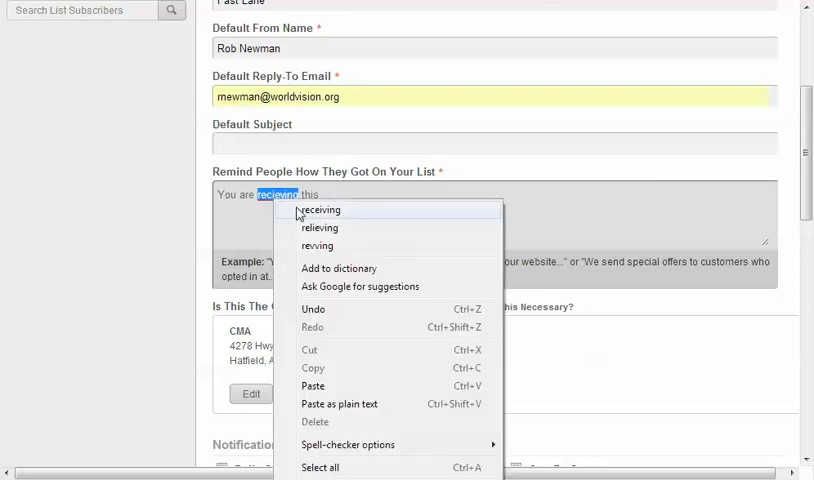
left_click(320, 210)
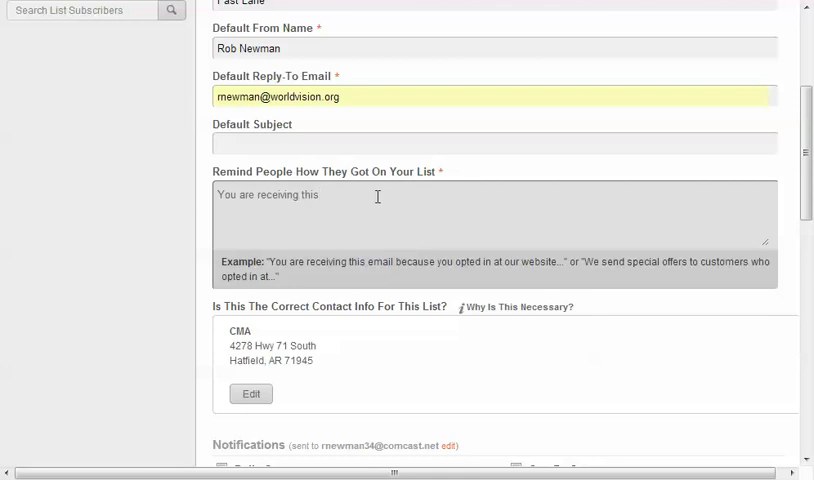
left_click(318, 196)
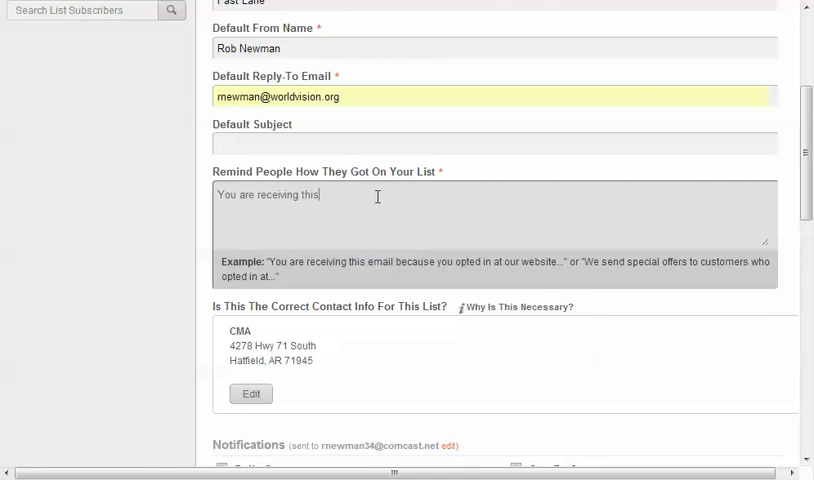
type("email because you")
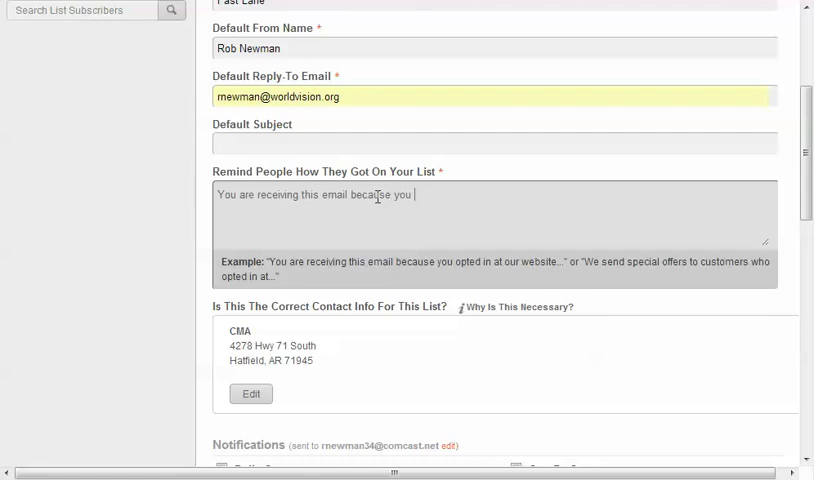
type("expressed in")
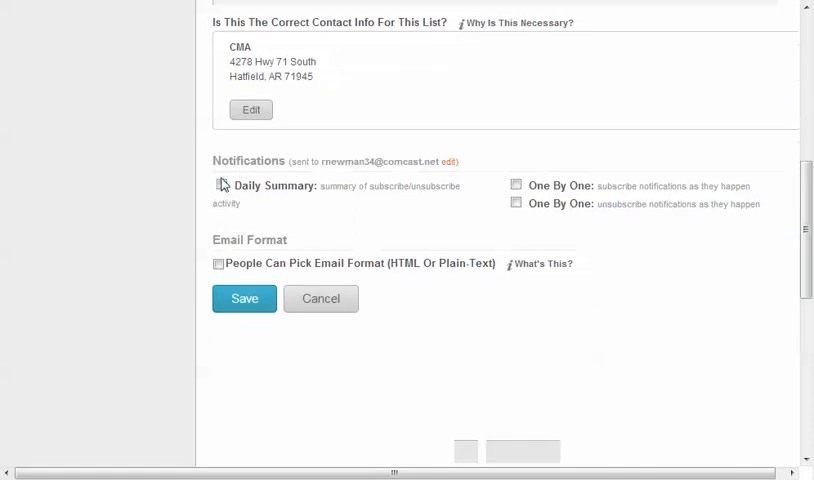
Step: Enable the Daily Summary notification of subscribe and unsubscribe activity
left_click(220, 184)
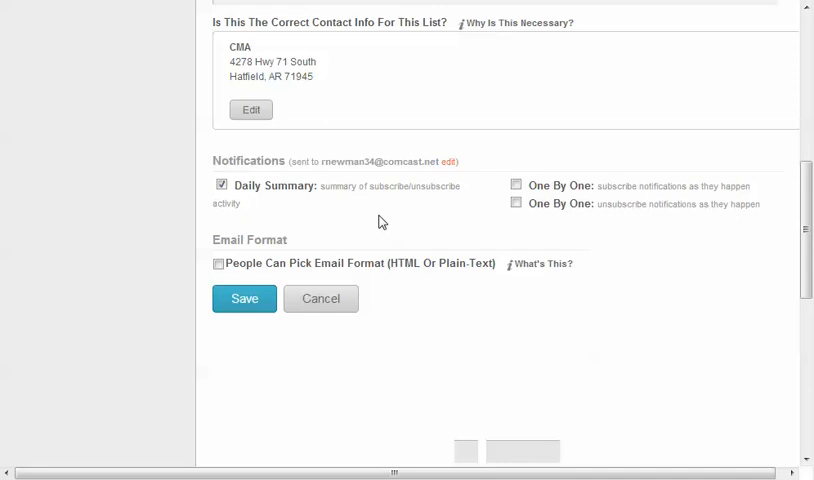
mouse_move(370, 220)
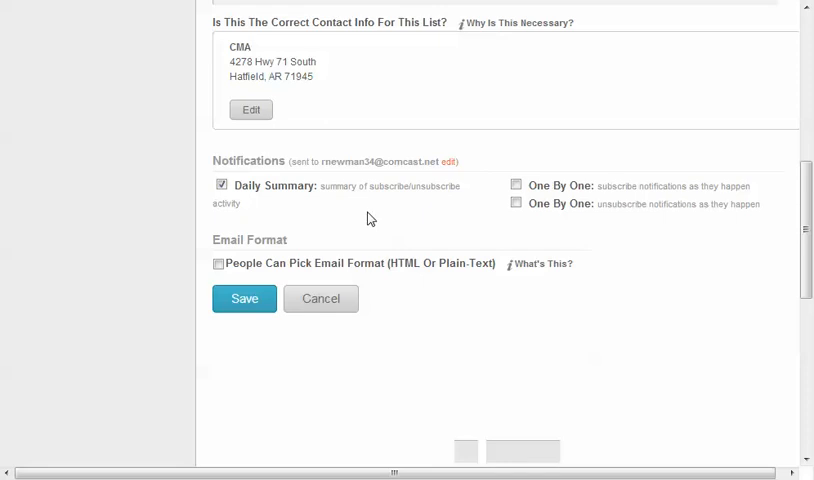
mouse_move(544, 200)
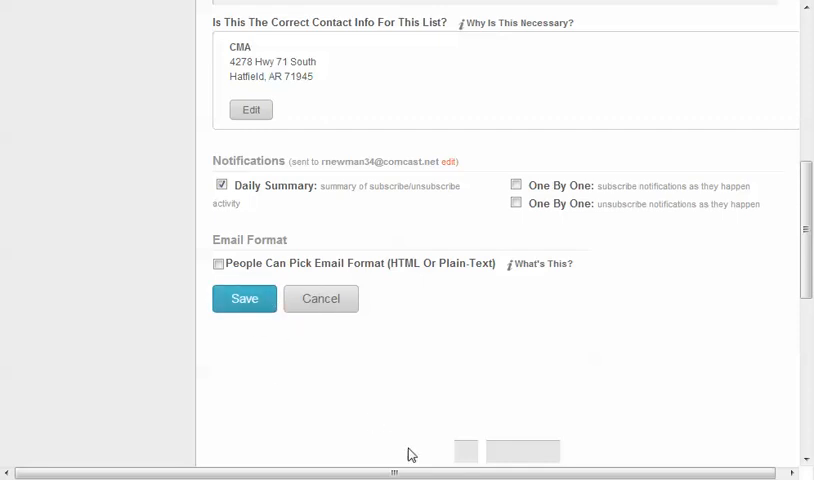
mouse_move(244, 372)
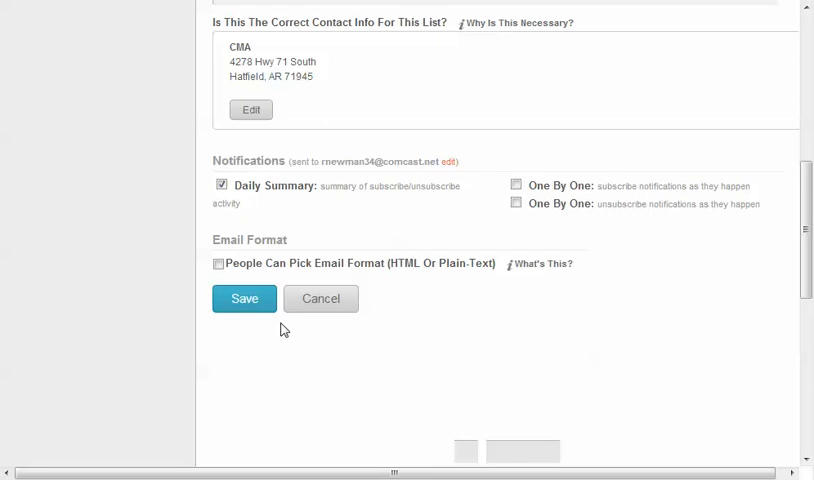
mouse_move(244, 300)
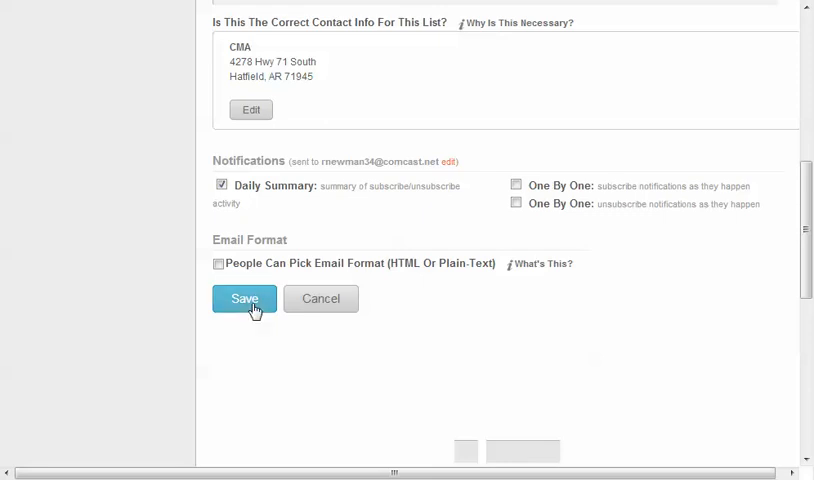
Step: Save the Fast Lane list so it appears in the overview with 0 subscribers
left_click(244, 300)
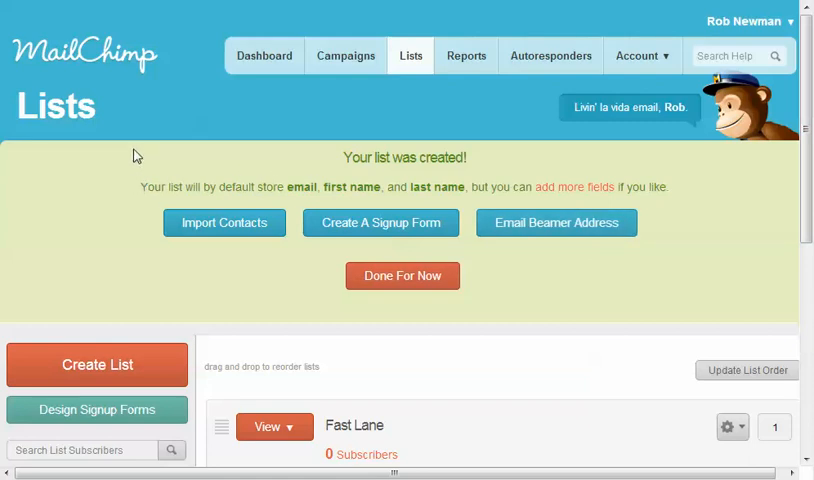
scroll("down", 3)
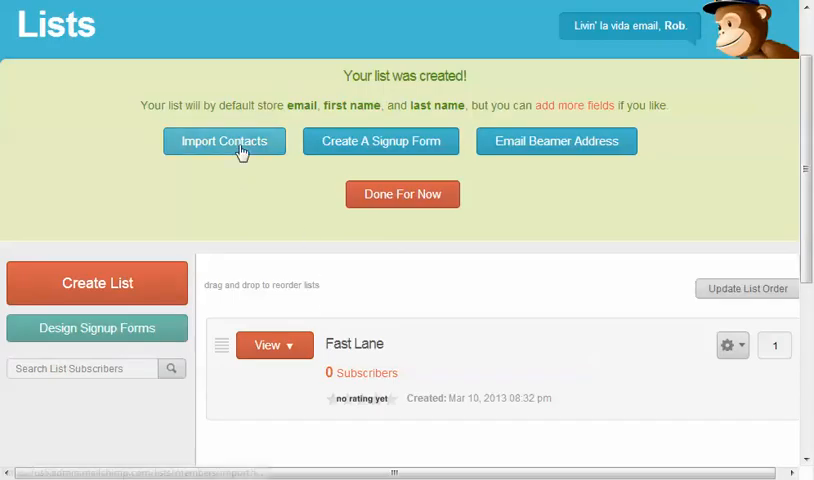
left_click(224, 140)
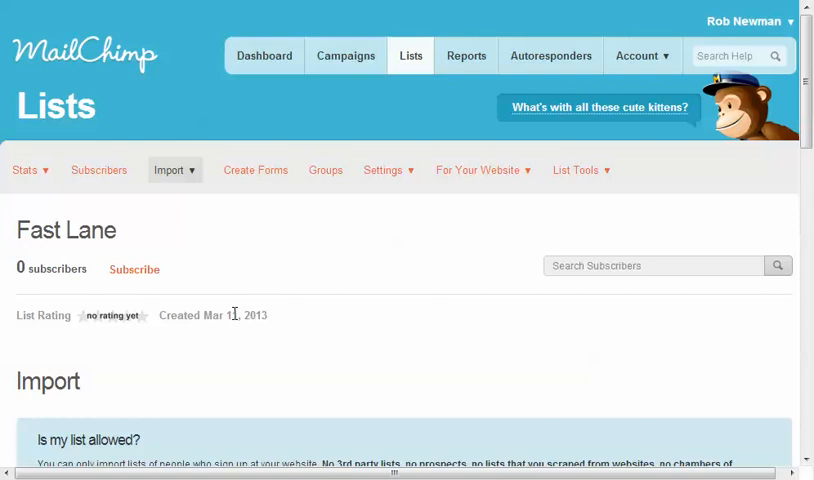
mouse_move(340, 308)
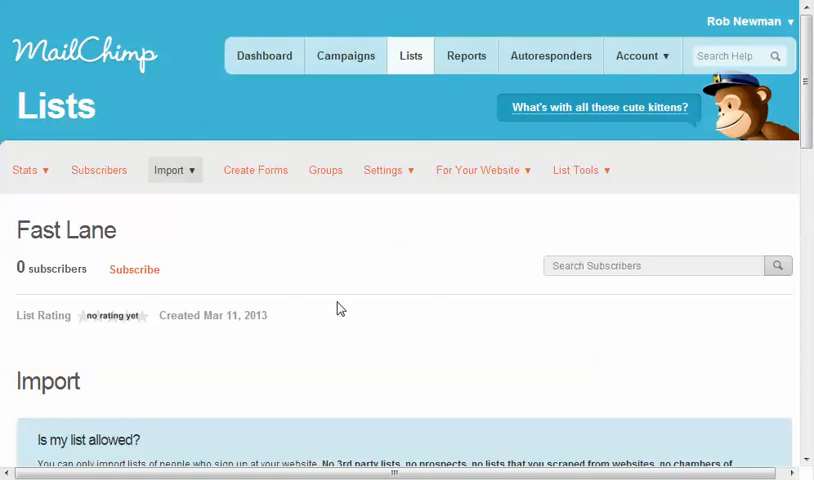
mouse_move(282, 258)
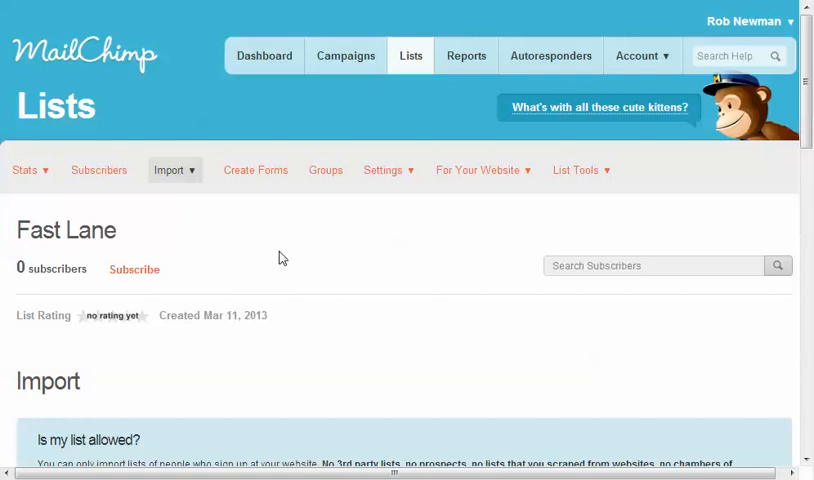
mouse_move(456, 256)
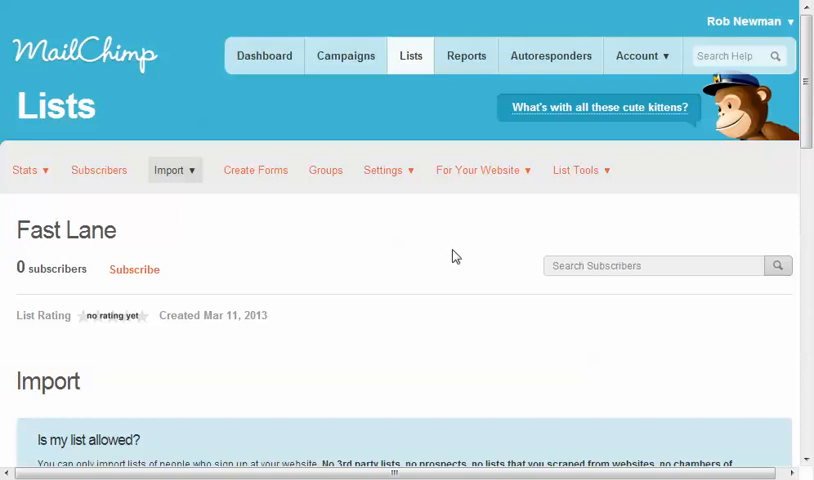
scroll("down", 3)
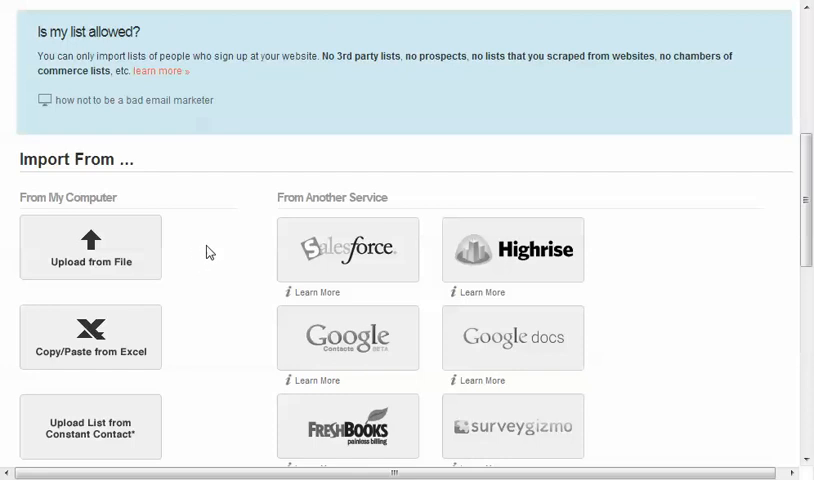
mouse_move(90, 246)
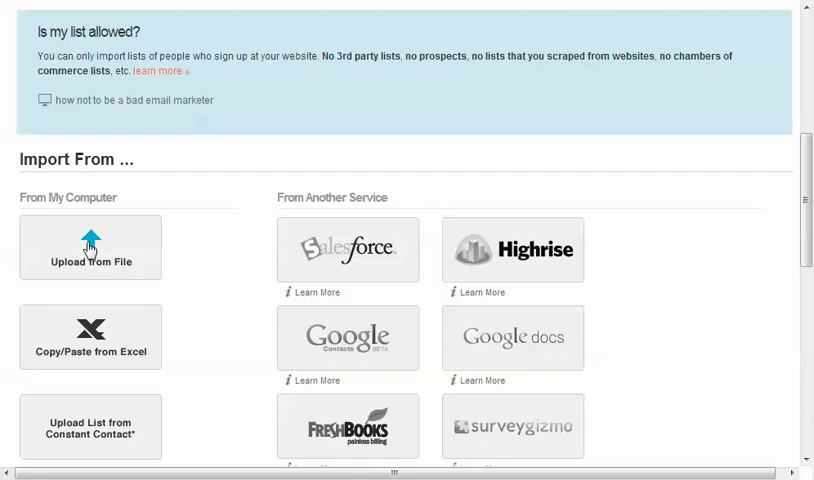
mouse_move(88, 252)
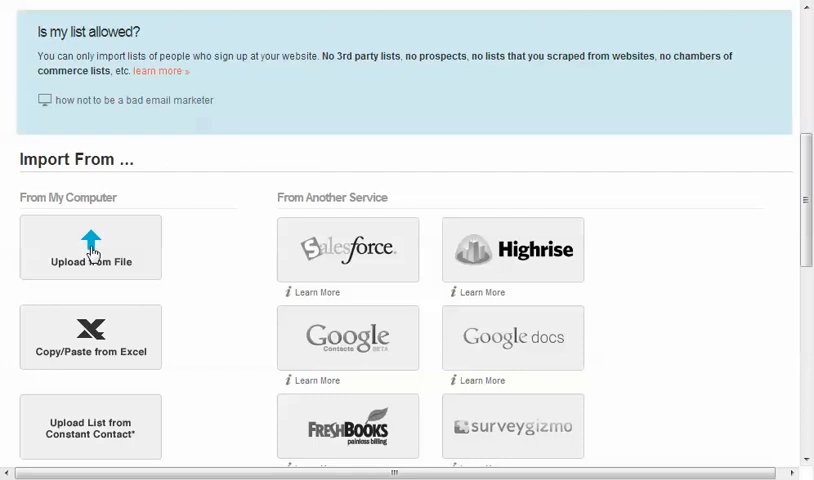
mouse_move(110, 244)
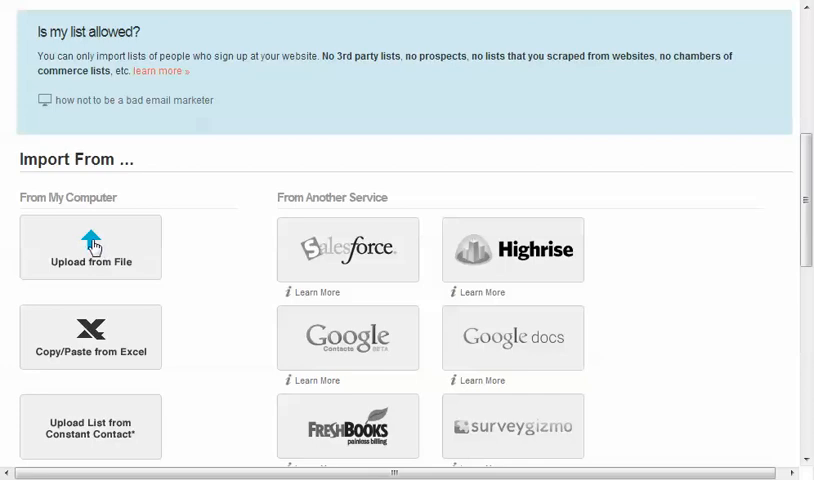
Step: Choose fastlanelist.csv from the computer as the upload file and submit the import
left_click(92, 248)
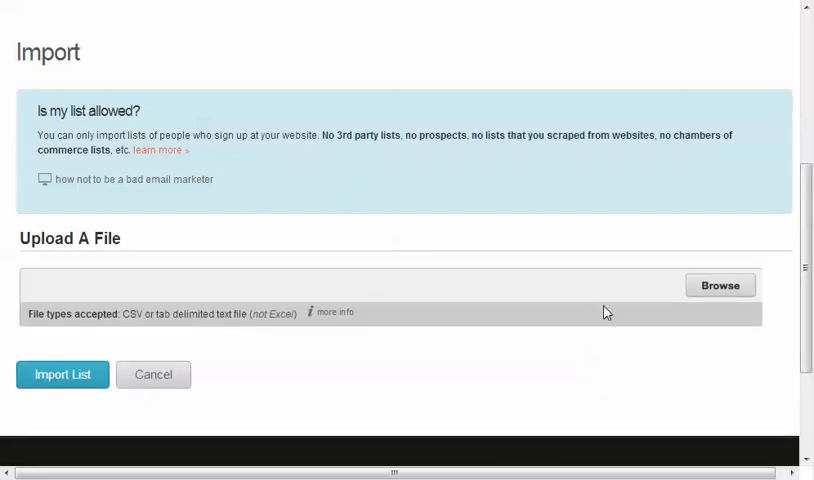
left_click(720, 284)
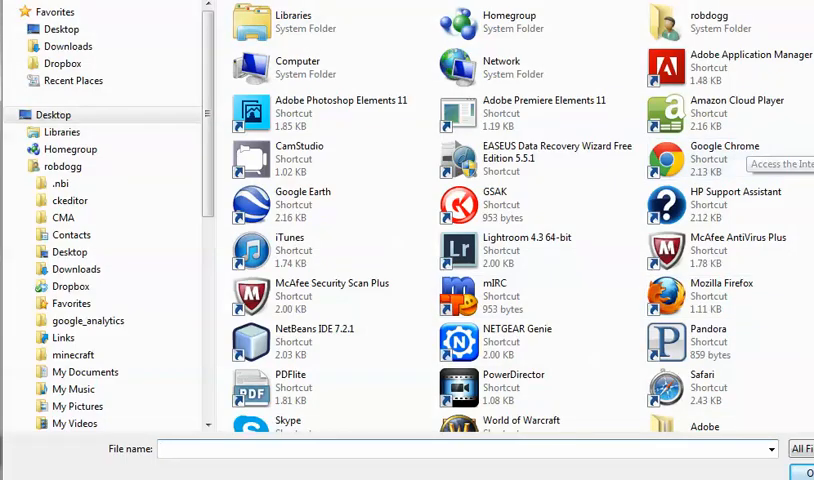
scroll("down", 3)
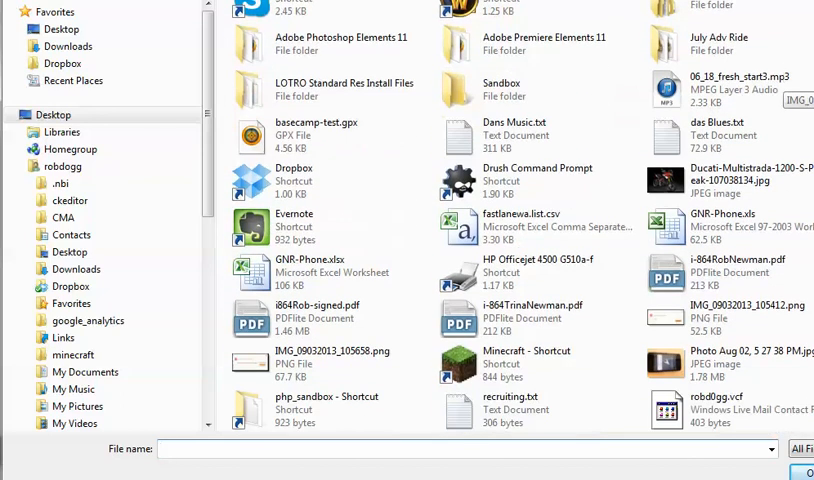
scroll("down", 3)
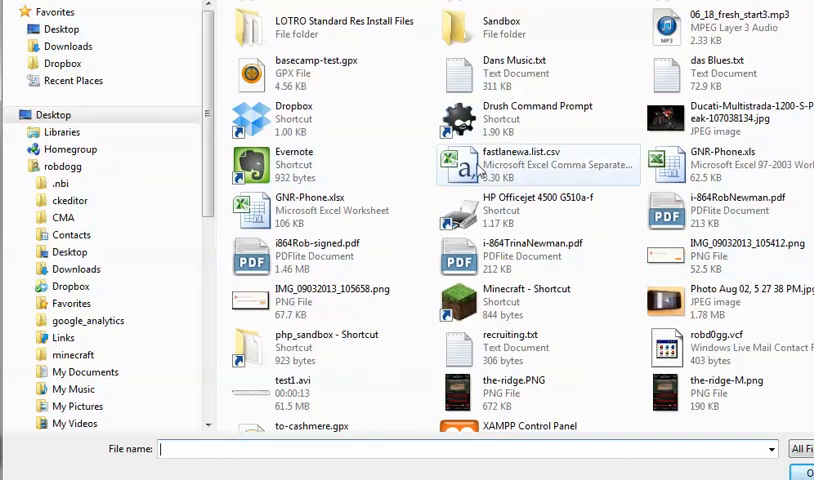
left_click(530, 158)
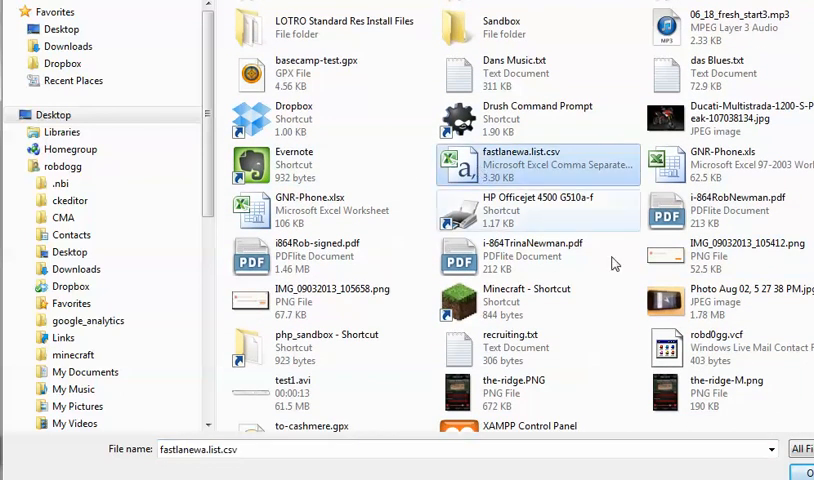
left_click(800, 472)
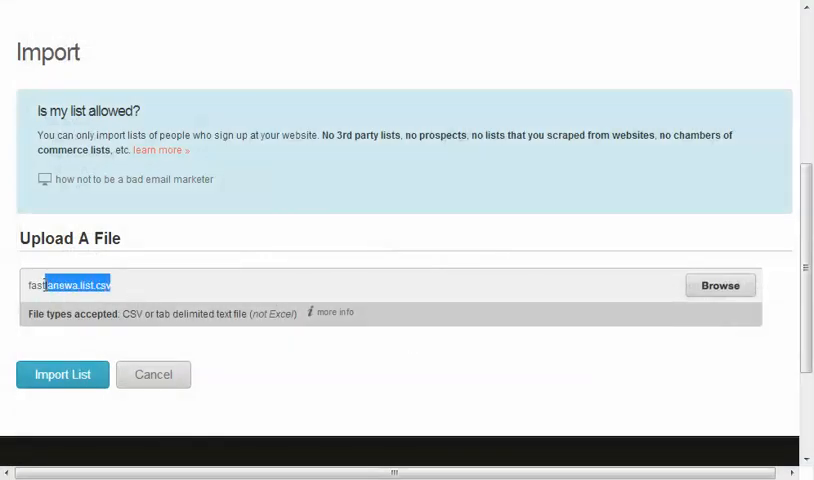
left_click(62, 374)
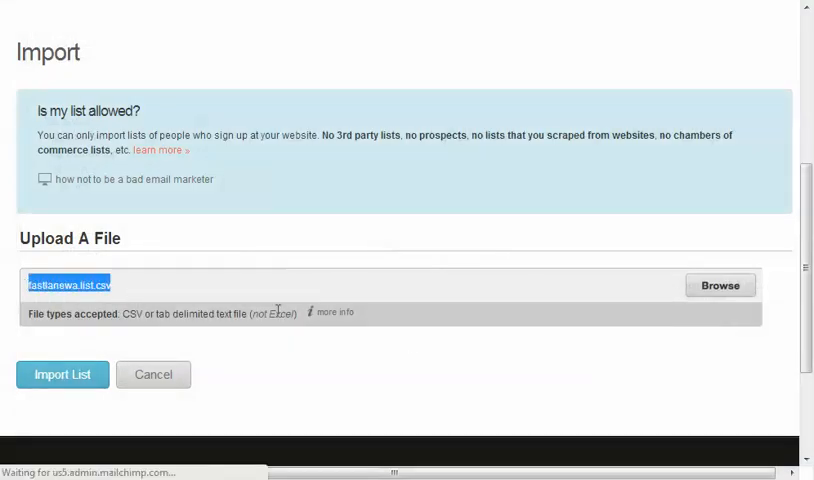
Step: Review the uploaded surname, first name and email columns on the Match Columns page
left_click(62, 374)
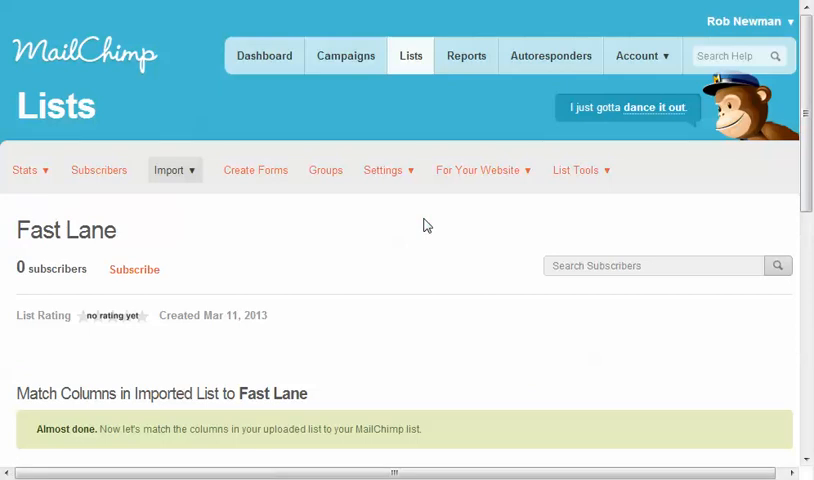
scroll("down", 3)
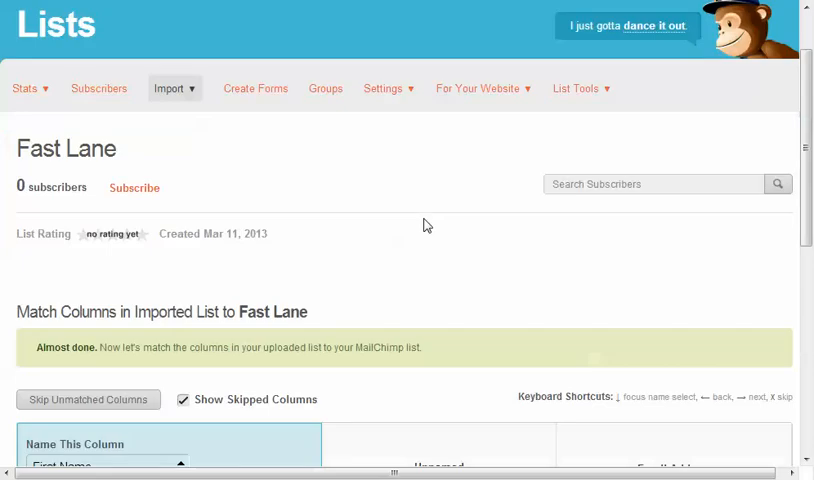
scroll("down", 3)
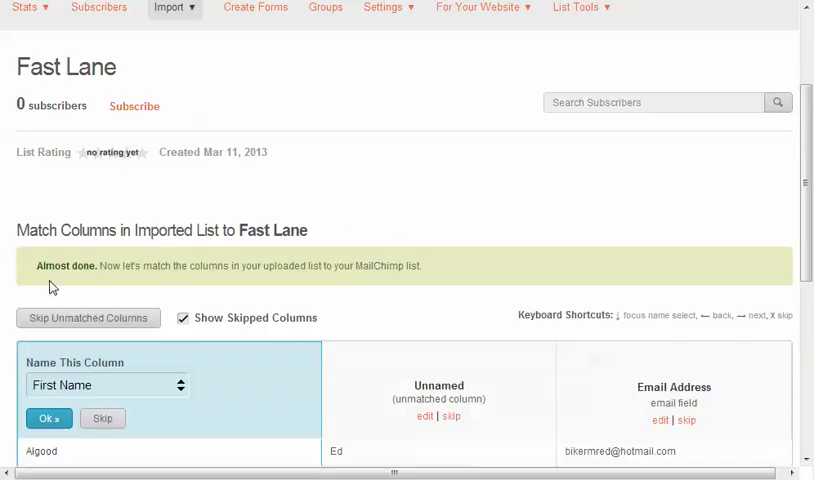
scroll("down", 3)
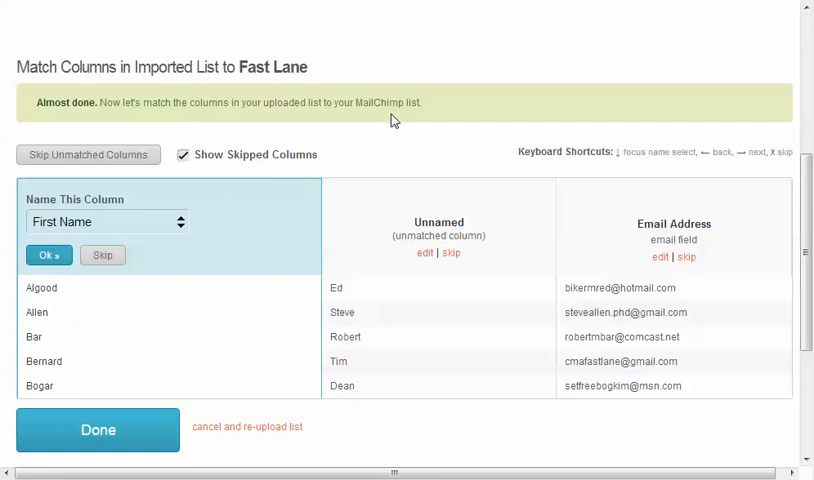
mouse_move(562, 84)
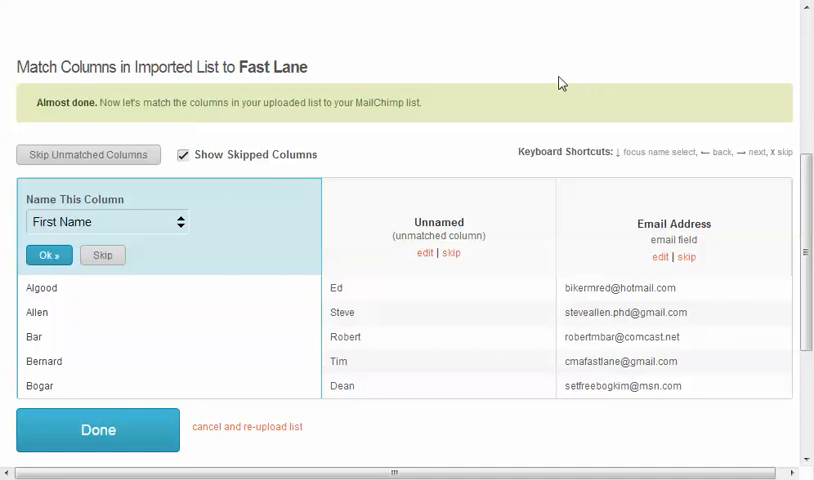
scroll("down", 3)
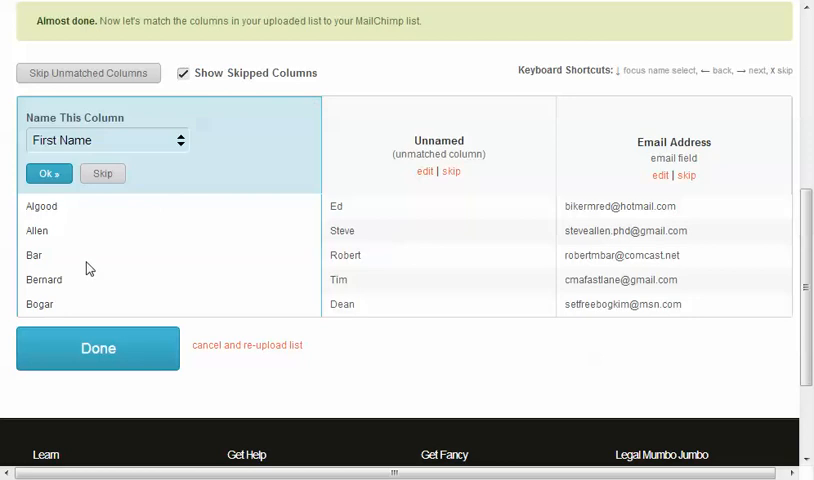
mouse_move(98, 250)
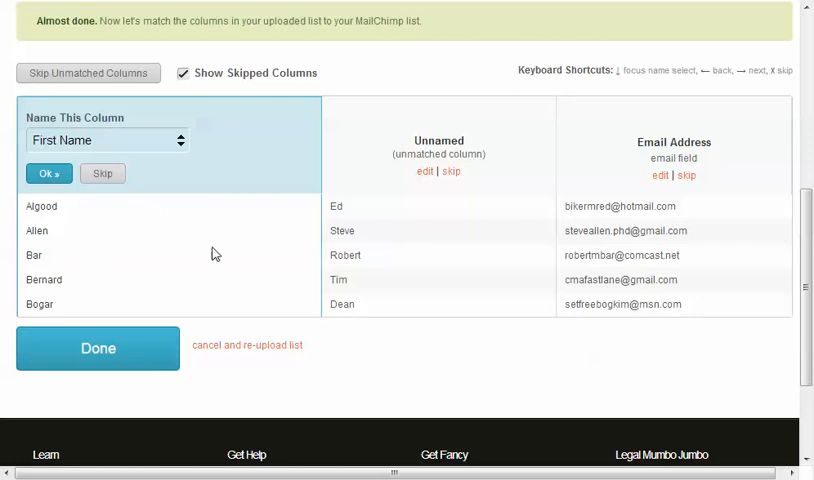
mouse_move(392, 204)
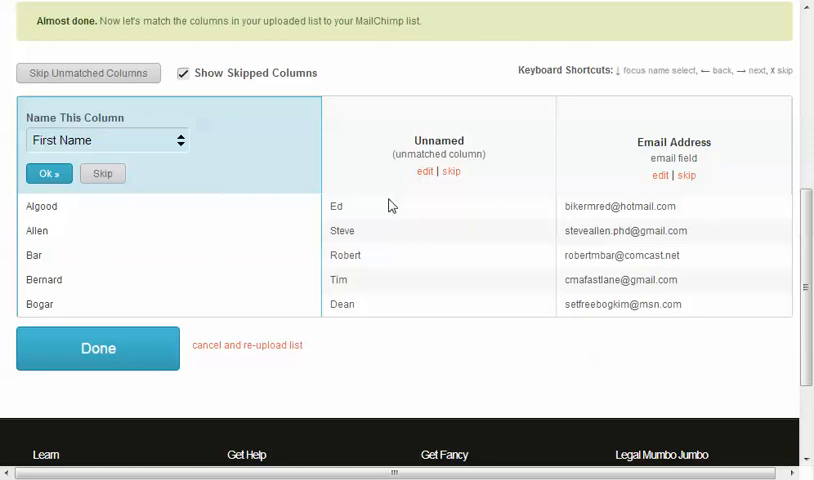
mouse_move(180, 224)
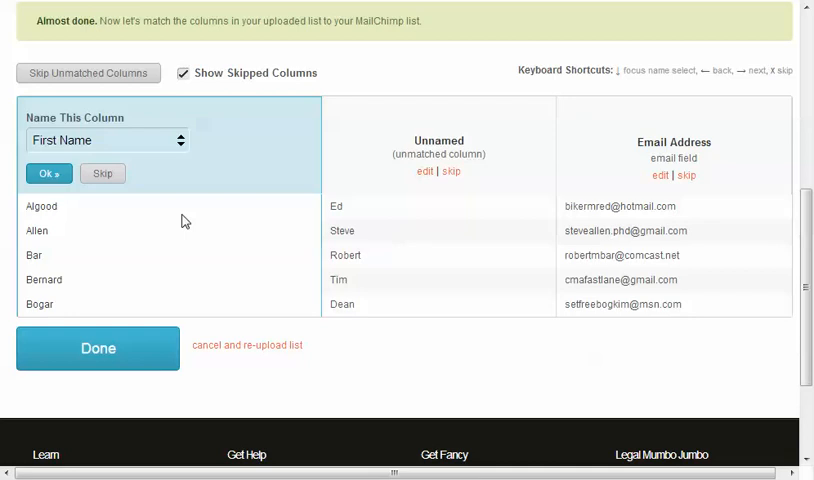
mouse_move(178, 216)
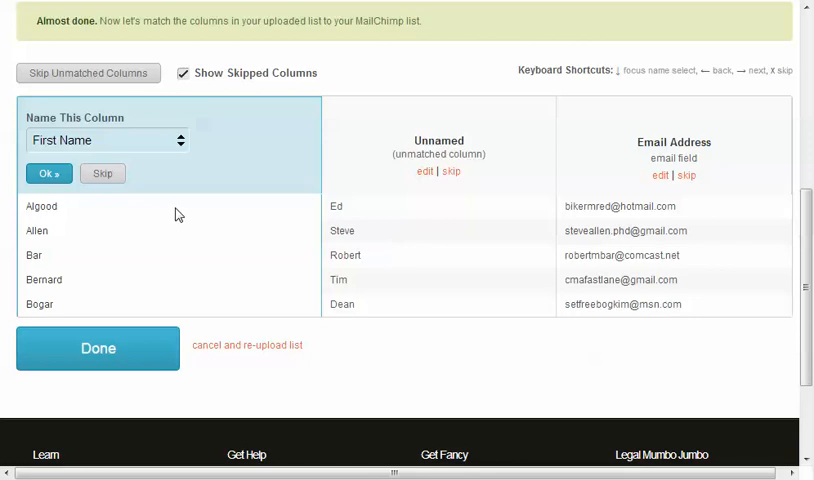
mouse_move(108, 244)
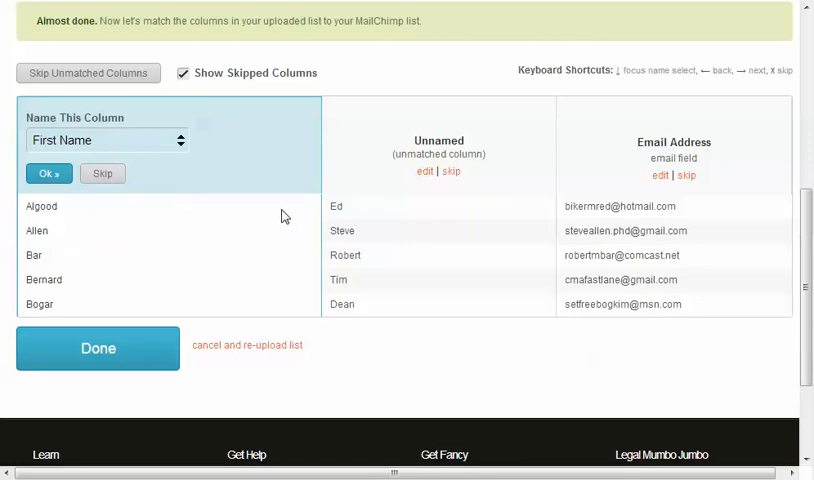
mouse_move(220, 230)
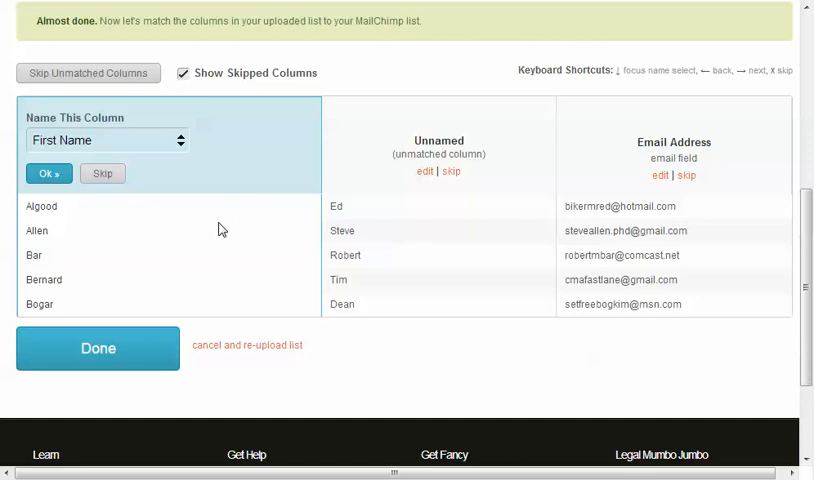
mouse_move(232, 228)
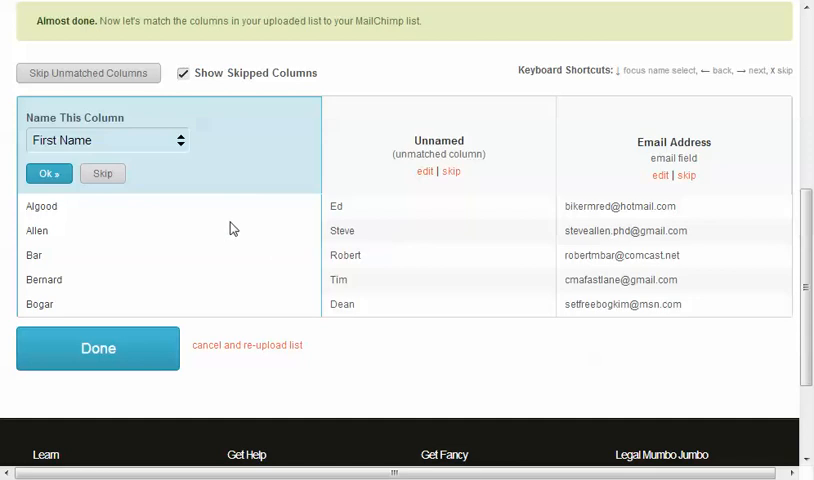
mouse_move(324, 242)
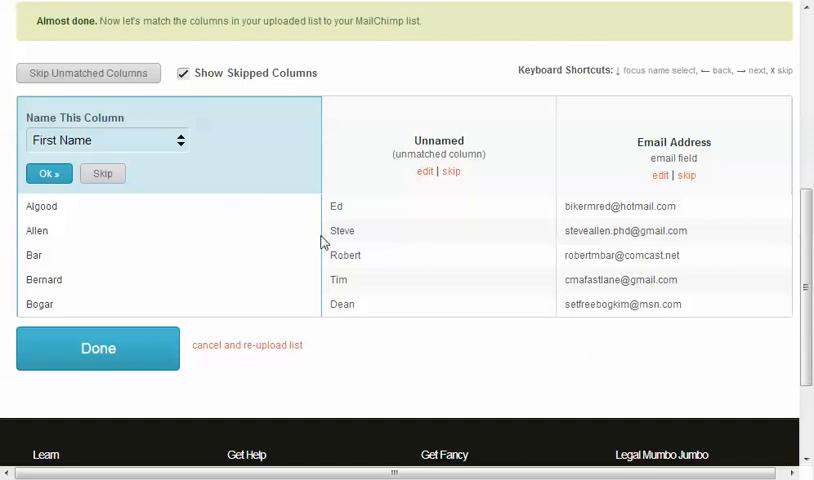
mouse_move(84, 156)
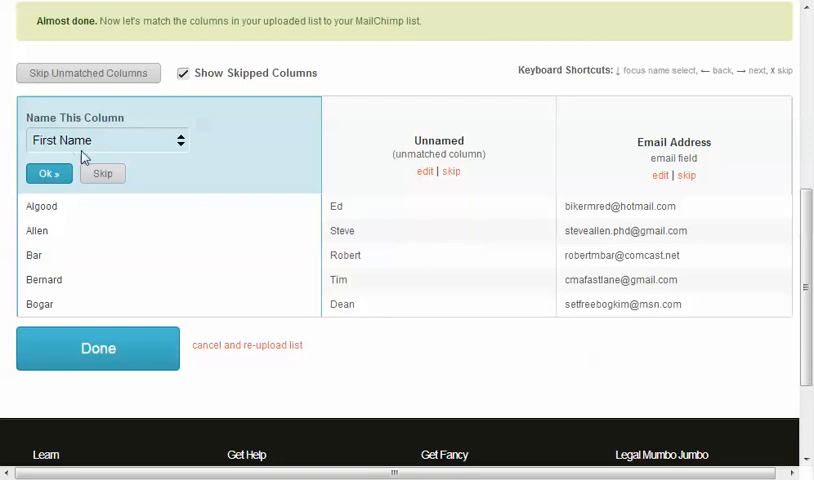
Step: Match the columns to Last Name and Email Address and finish the import, adding 92 emails
left_click(106, 140)
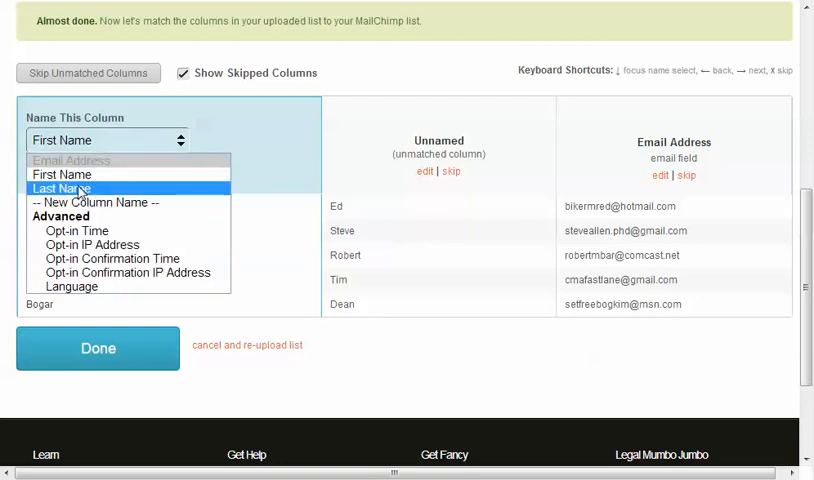
left_click(60, 188)
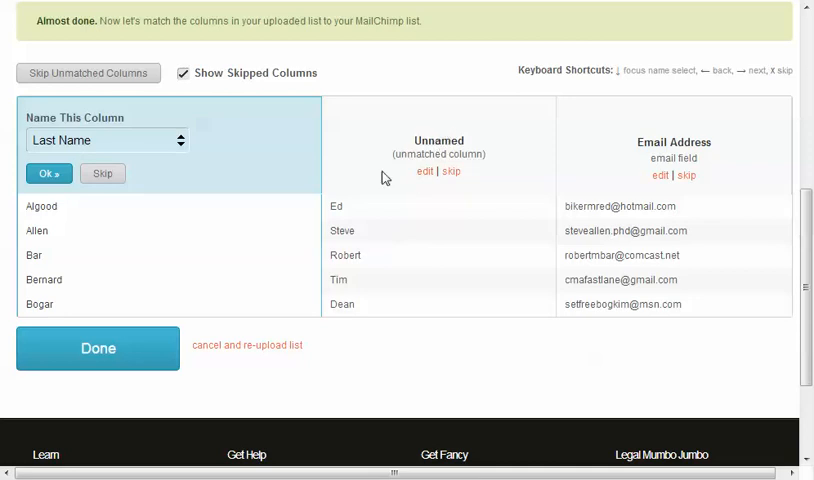
left_click(48, 172)
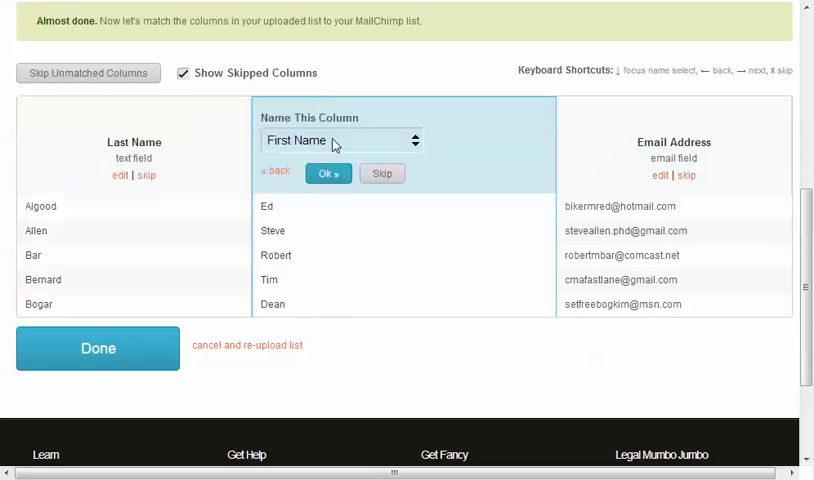
left_click(328, 172)
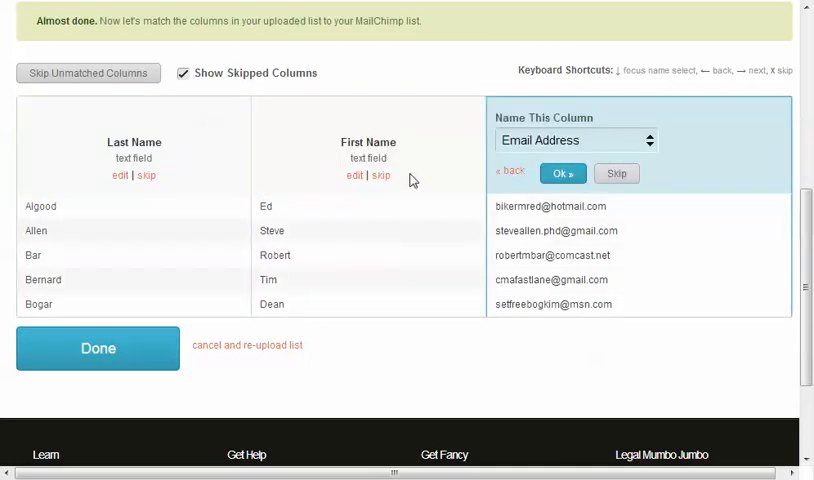
left_click(562, 172)
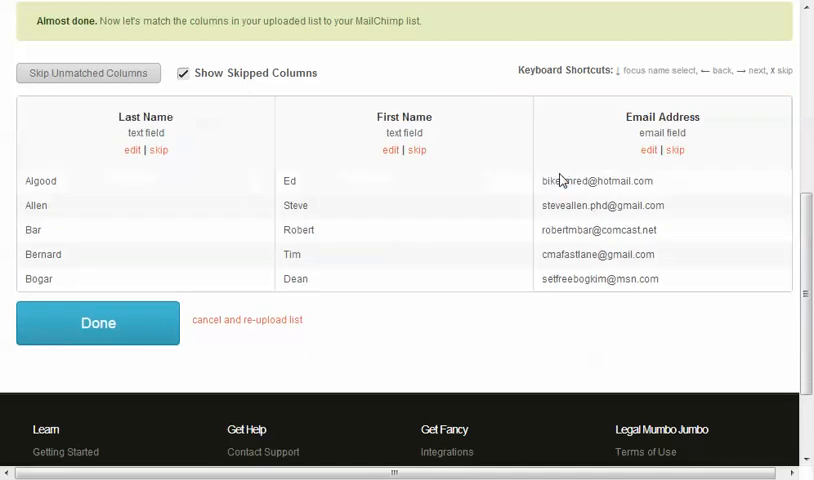
left_click(96, 322)
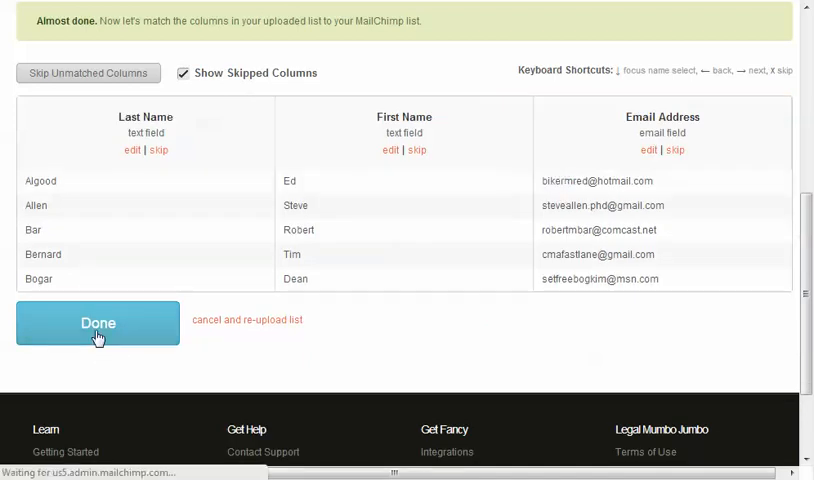
left_click(96, 322)
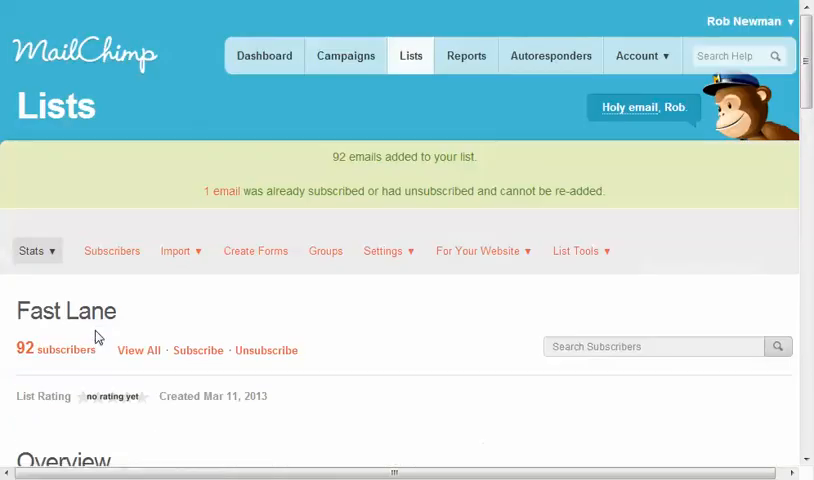
scroll("down", 3)
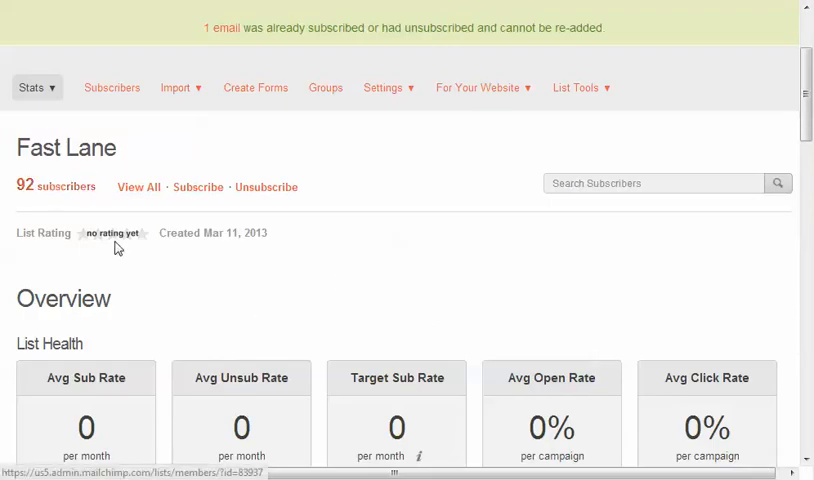
mouse_move(332, 252)
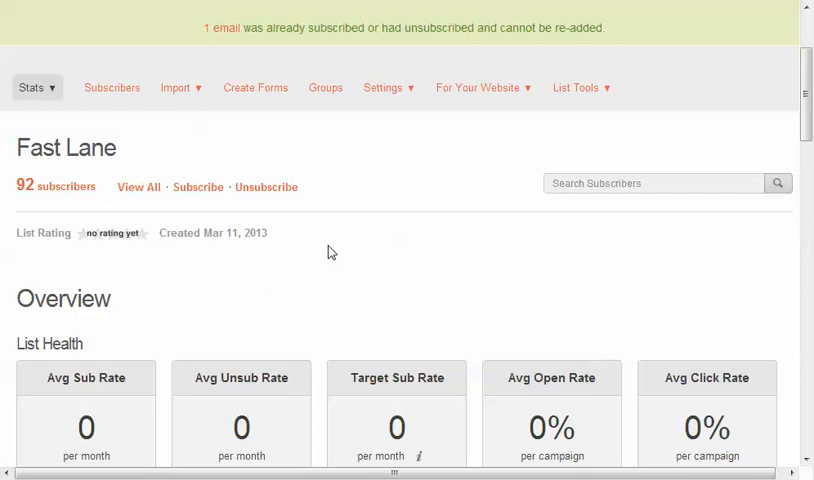
scroll("down", 3)
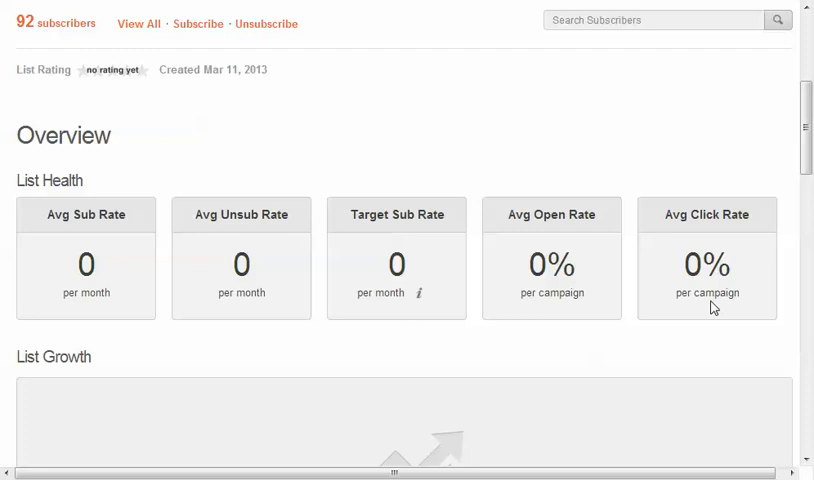
mouse_move(484, 132)
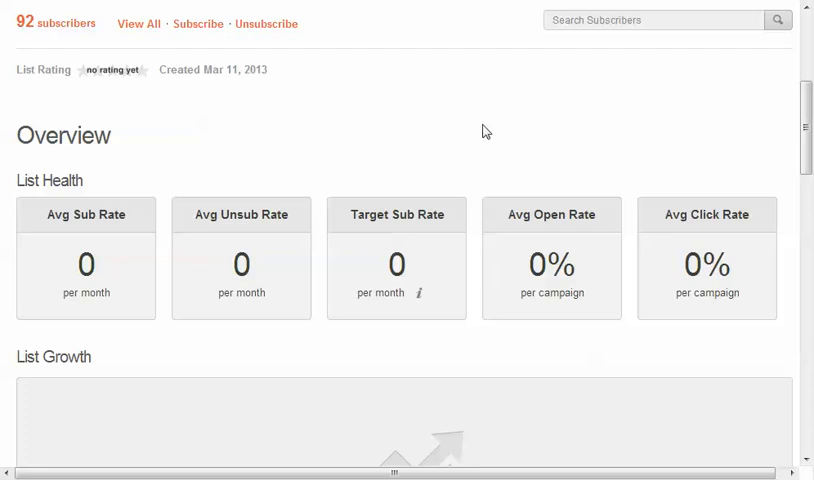
mouse_move(240, 236)
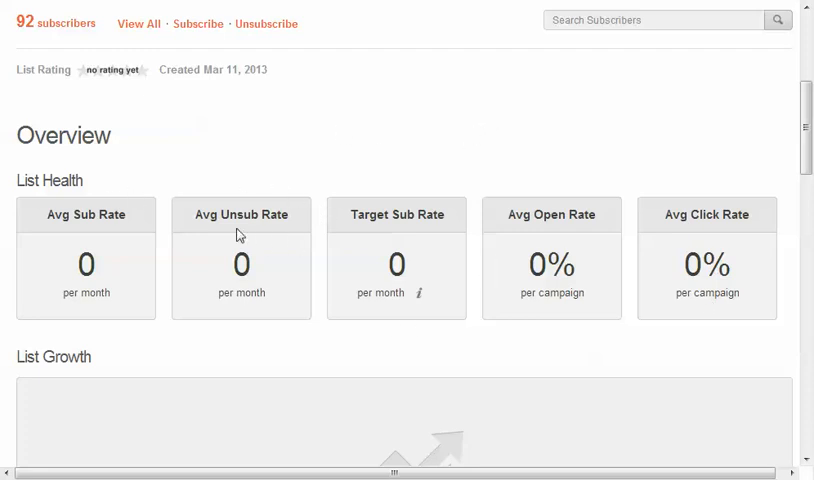
mouse_move(198, 362)
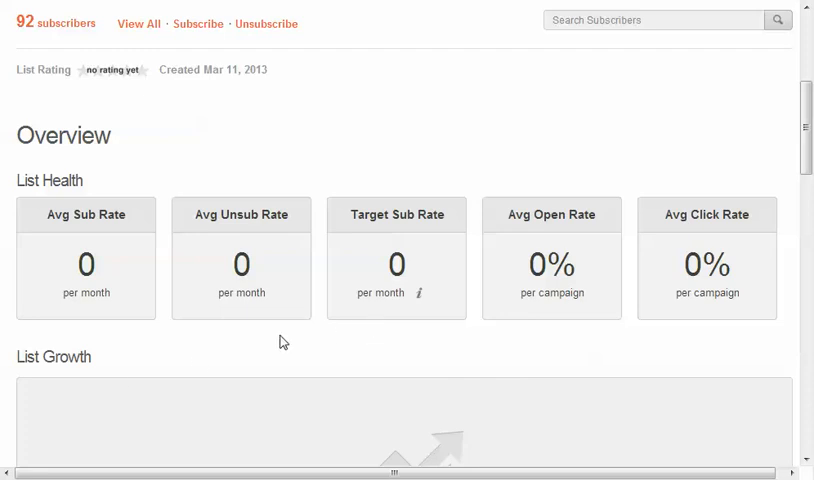
mouse_move(124, 236)
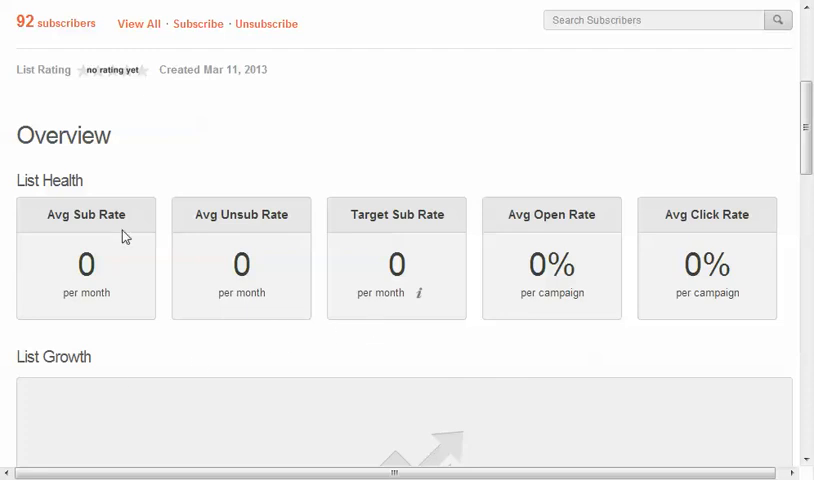
mouse_move(286, 292)
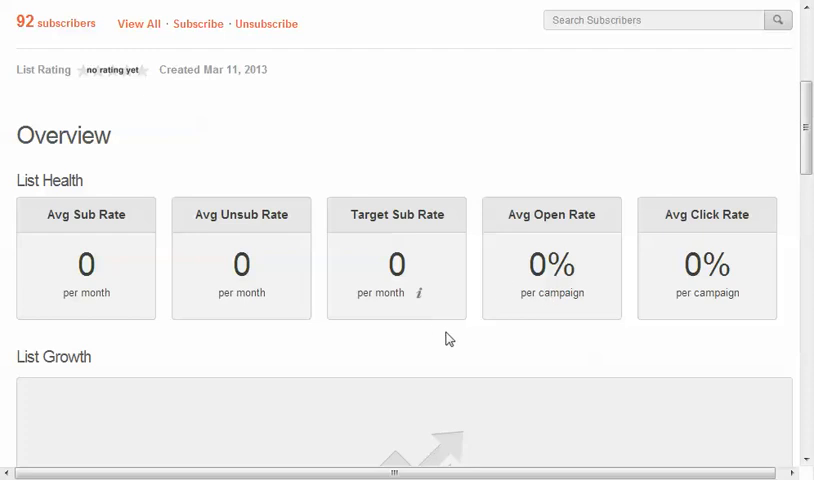
mouse_move(488, 292)
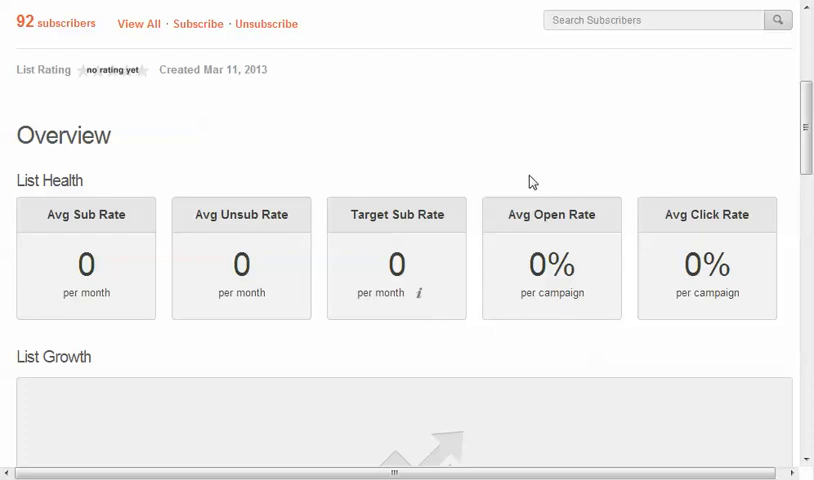
mouse_move(520, 188)
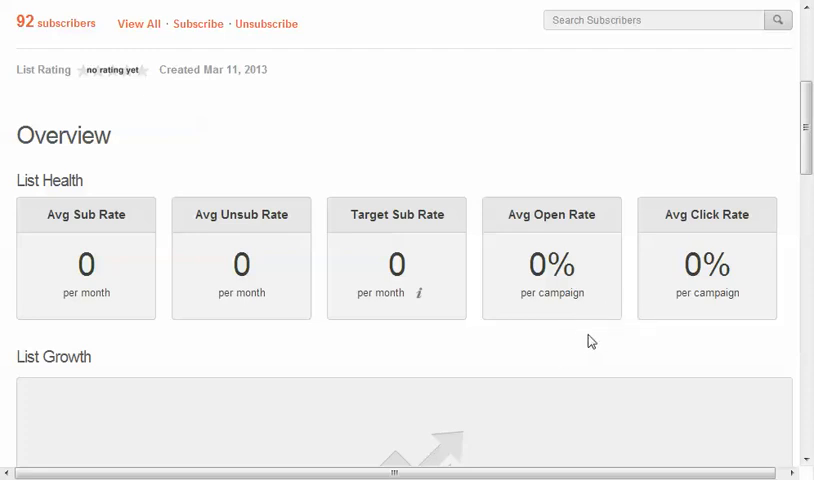
mouse_move(596, 322)
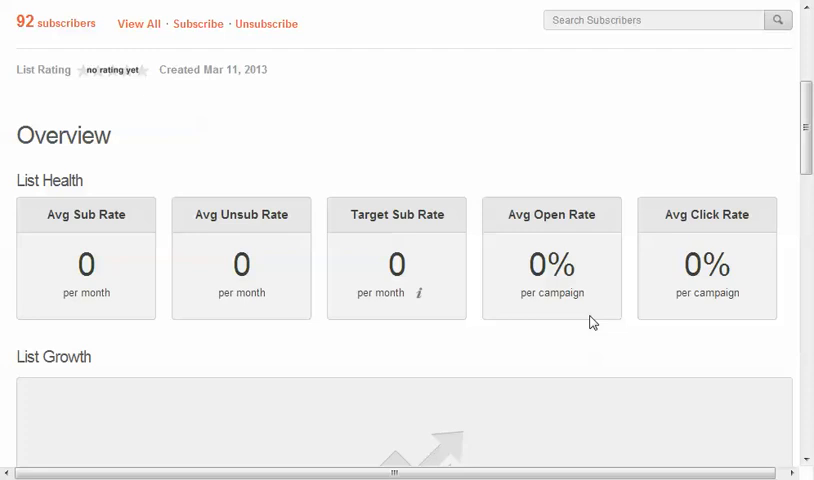
mouse_move(712, 352)
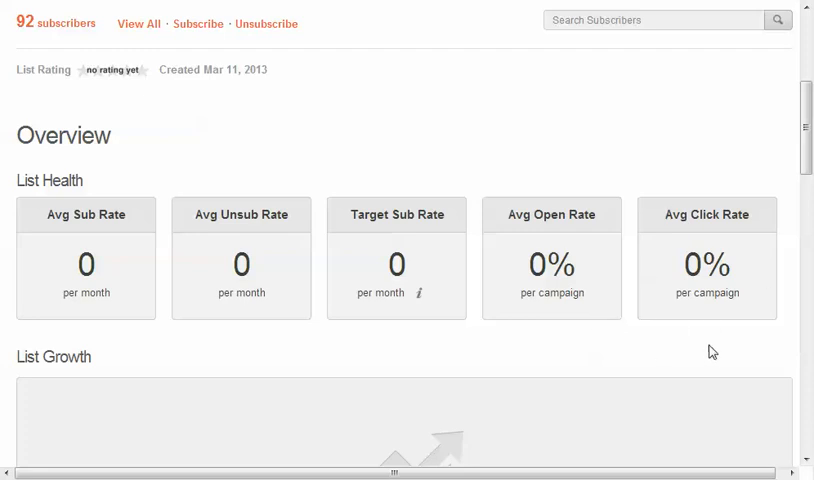
mouse_move(724, 342)
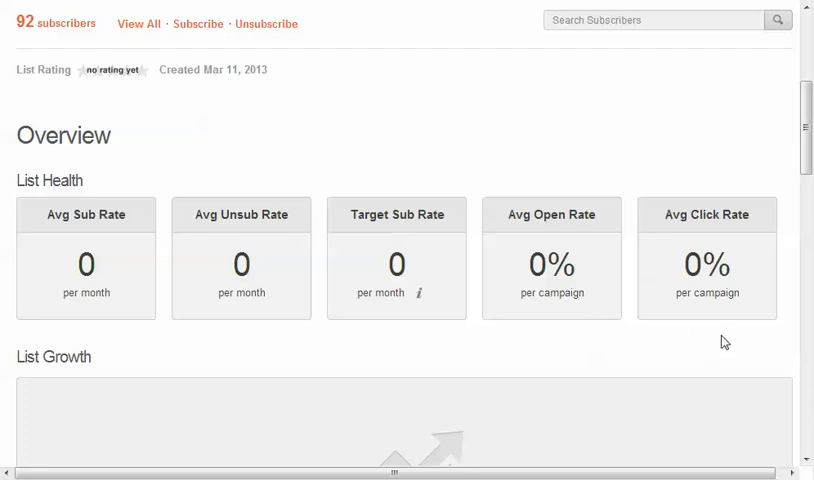
mouse_move(710, 340)
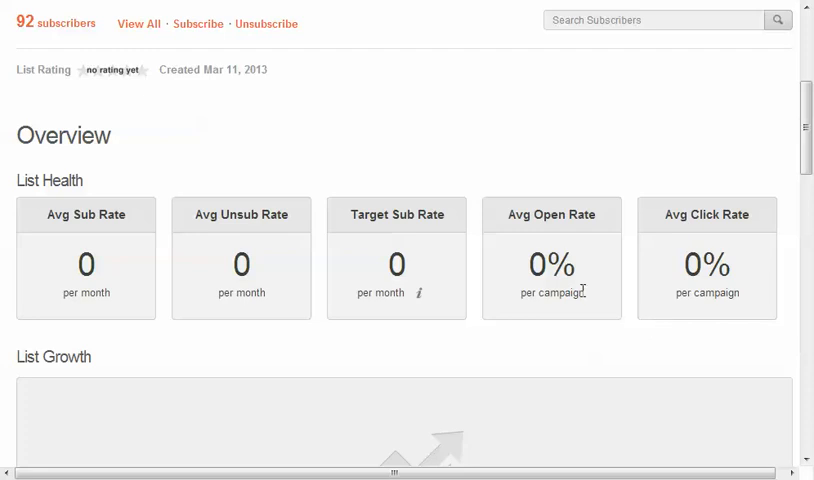
mouse_move(644, 288)
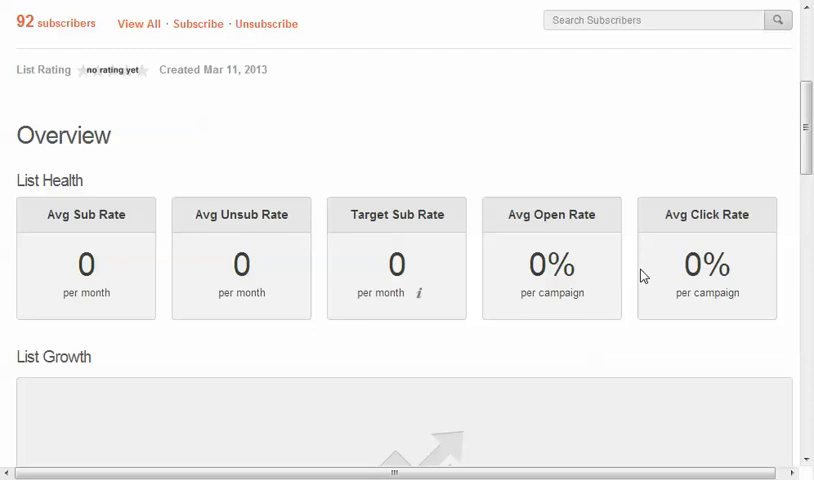
mouse_move(642, 276)
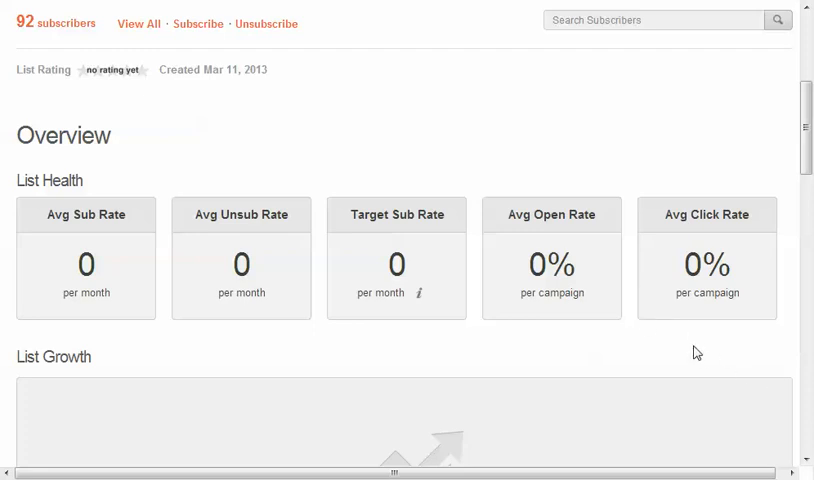
mouse_move(620, 352)
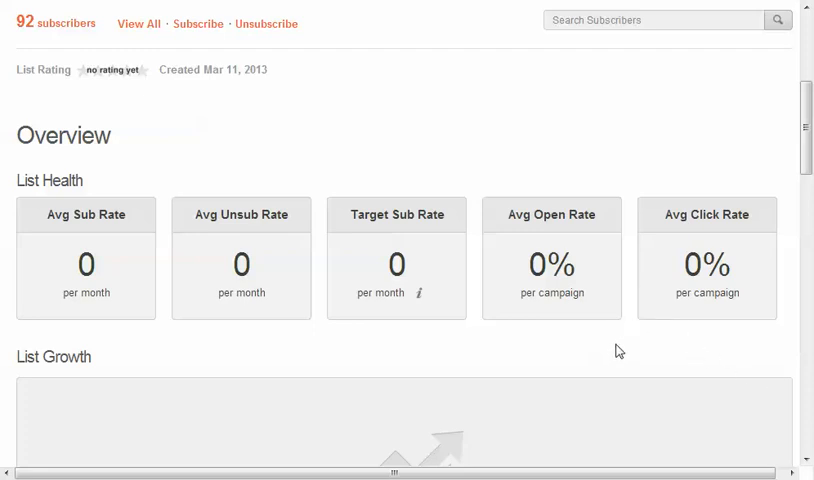
mouse_move(640, 352)
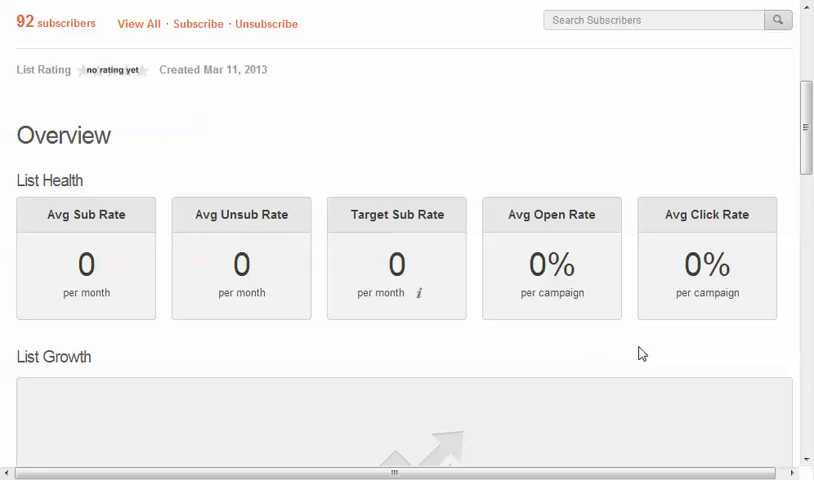
scroll("down", 3)
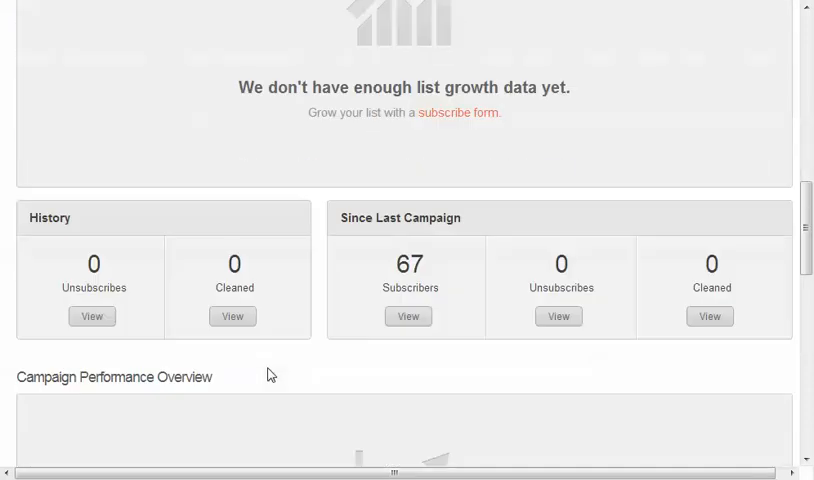
Step: Return to the account Dashboard with its Get Started in Three Steps section
scroll("down", 3)
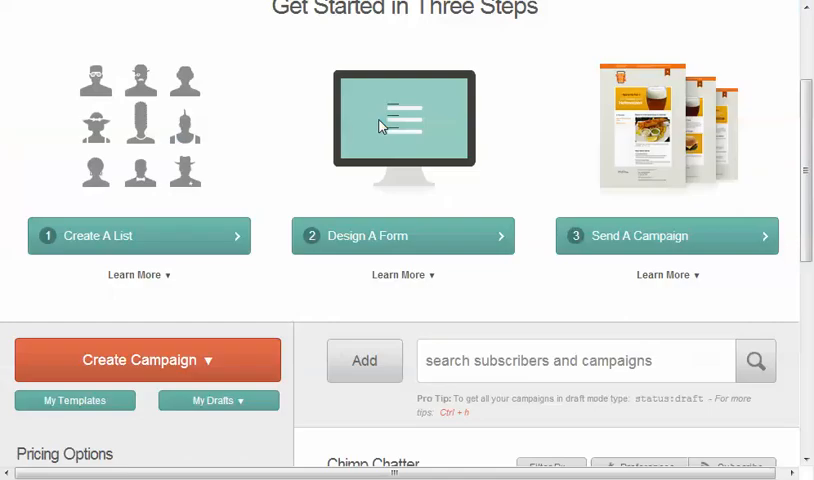
scroll("down", 3)
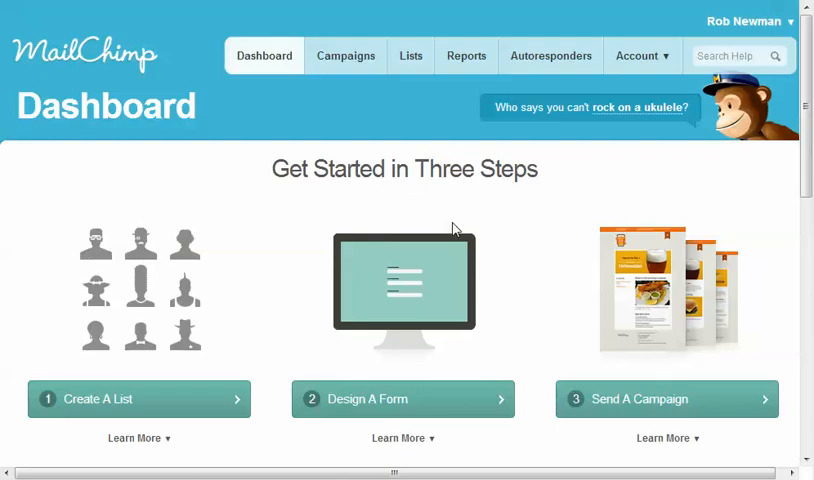
mouse_move(468, 180)
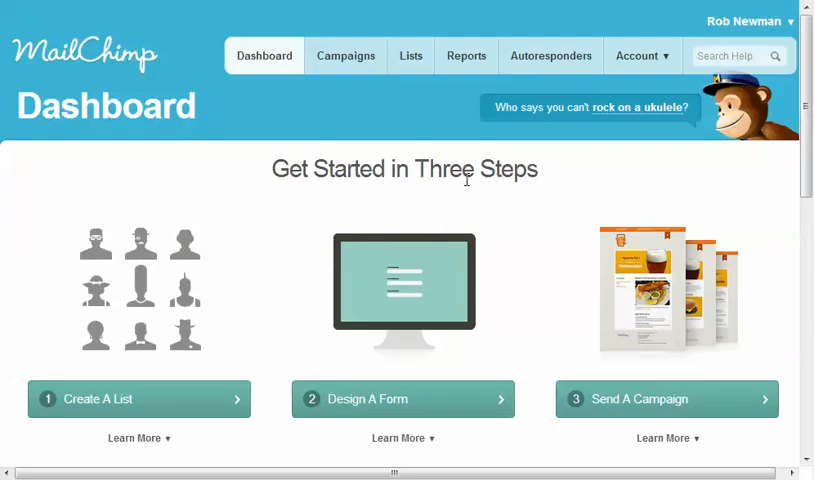